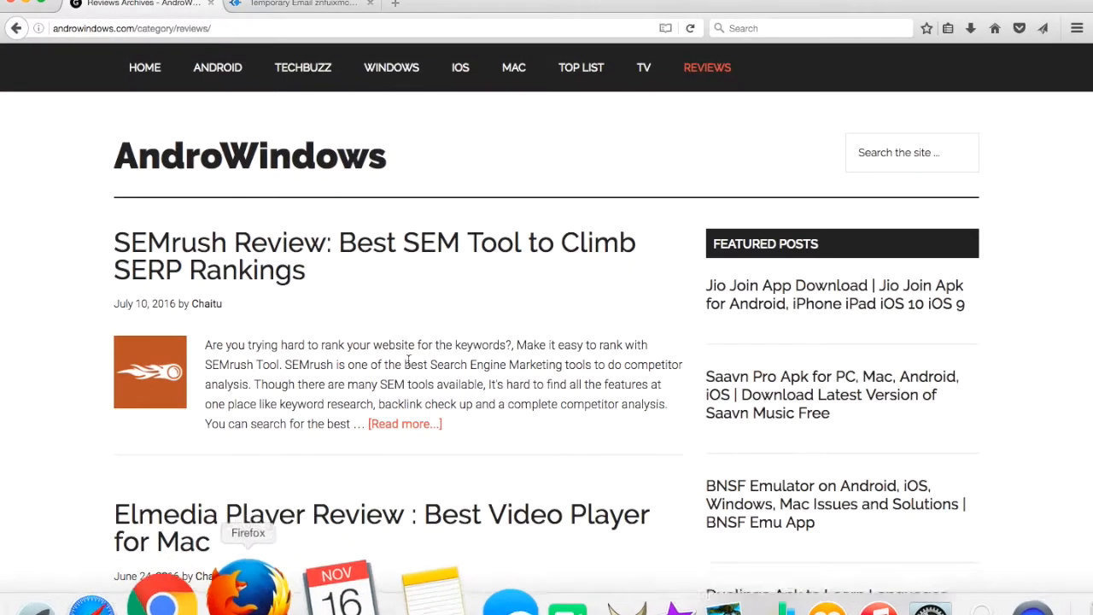
mouse_move(144, 69)
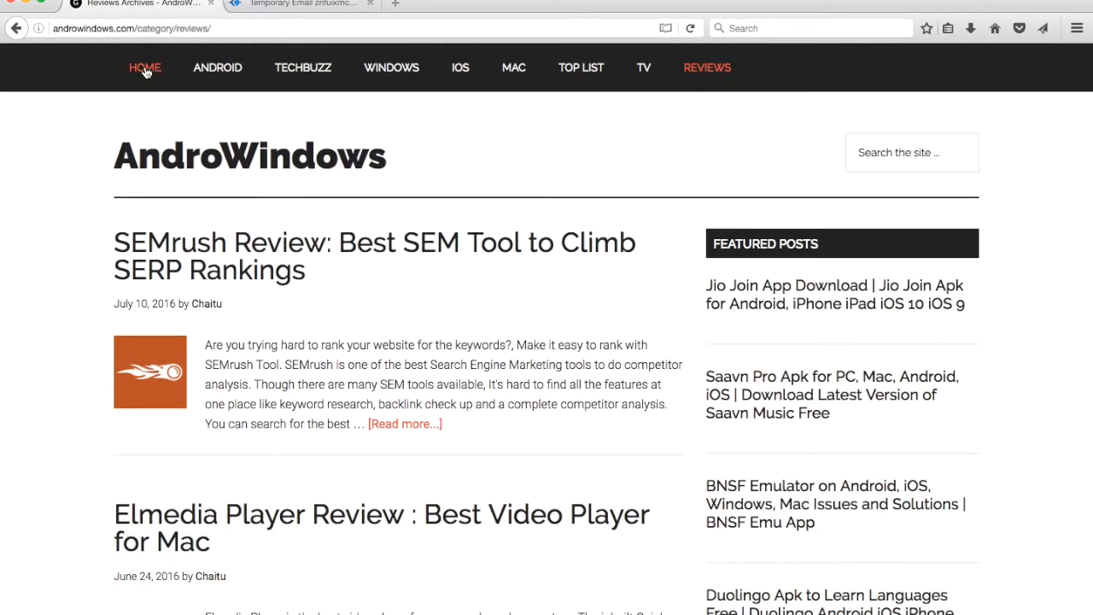
- From the AndroWindows home page, search the site for "fakemail"
click(144, 68)
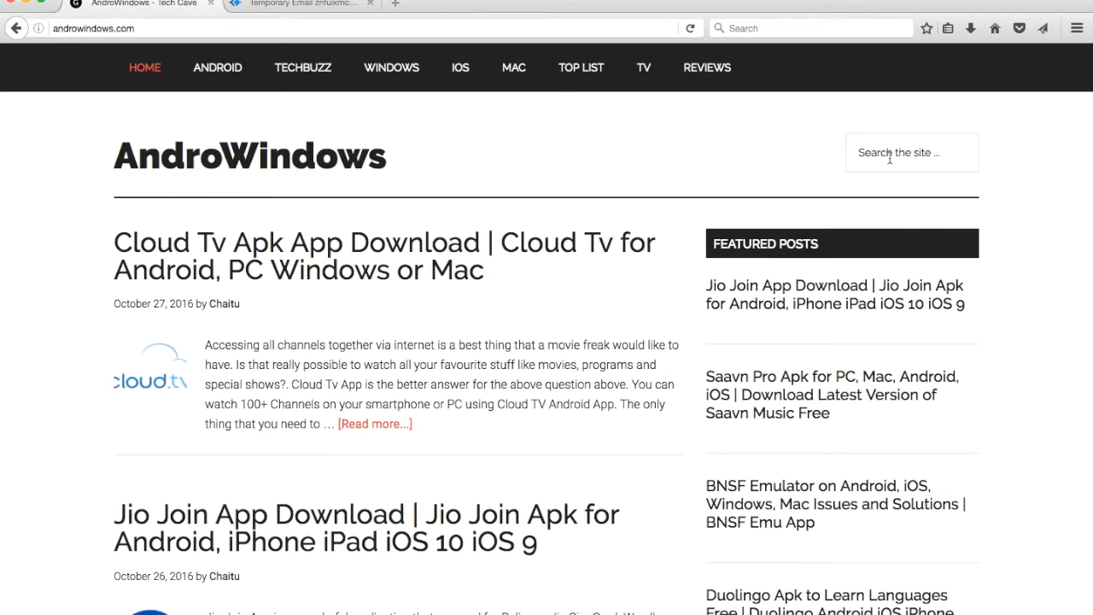
click(912, 152)
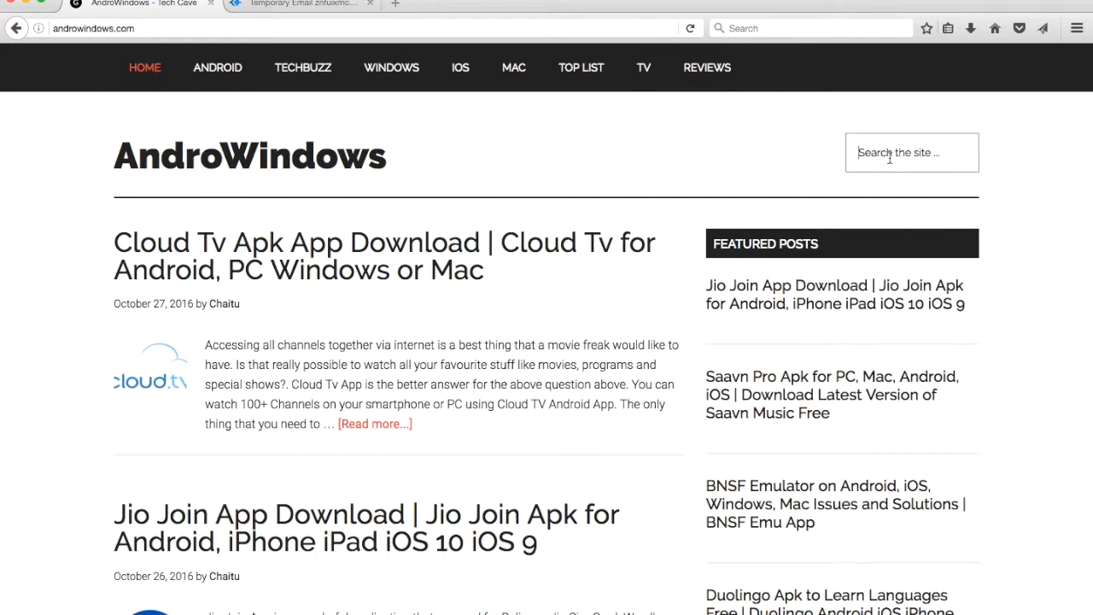
text(fakemail)
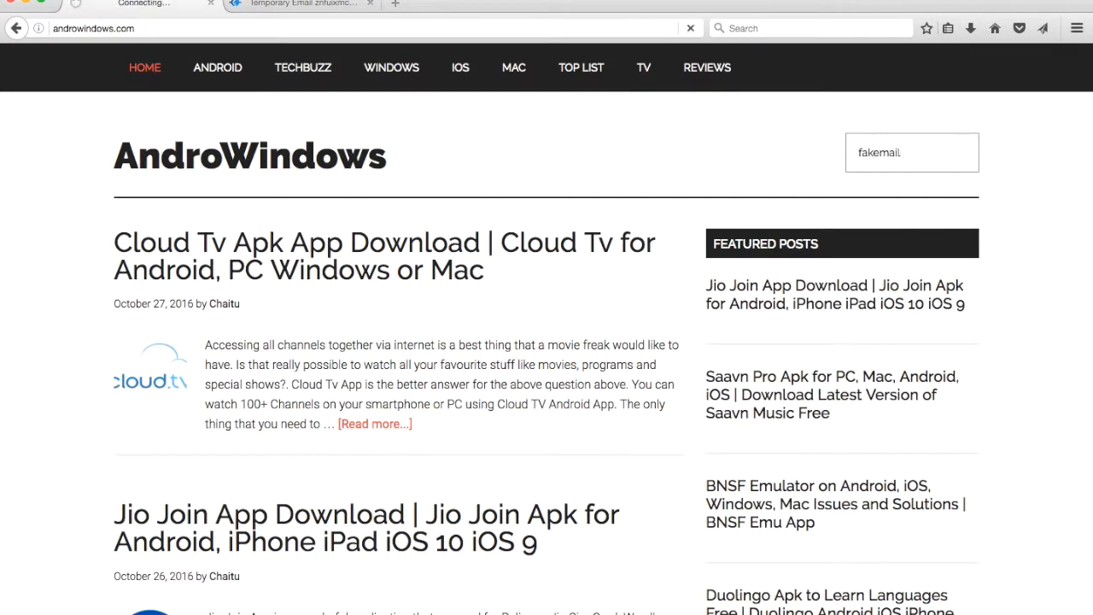
key(Return)
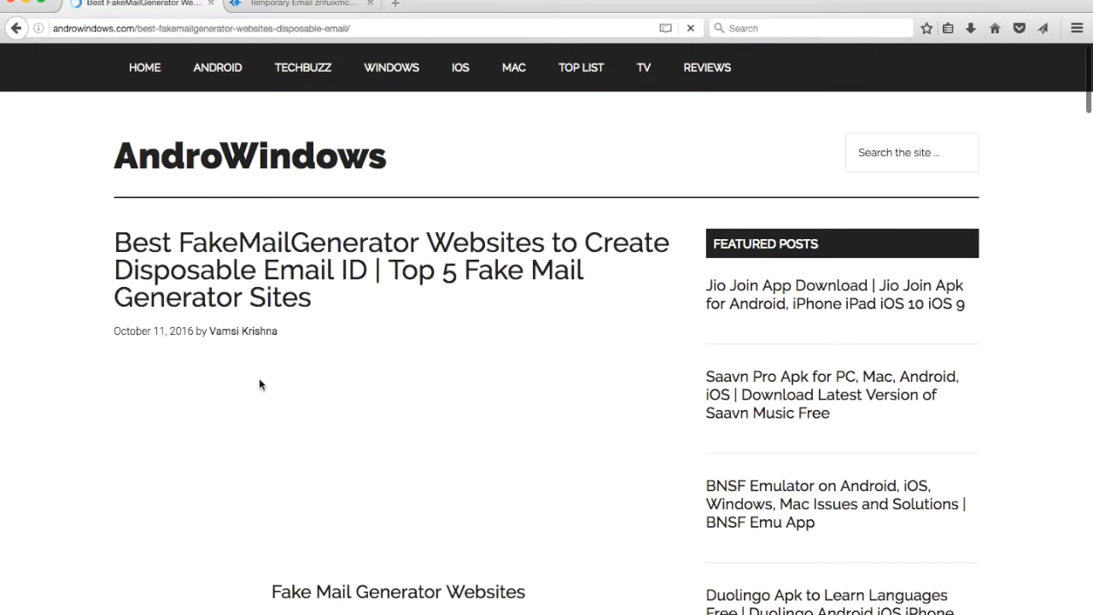
- Scroll the FakeMailGenerator article down to its Fake Mail Generator Websites introduction
scroll(down, 3)
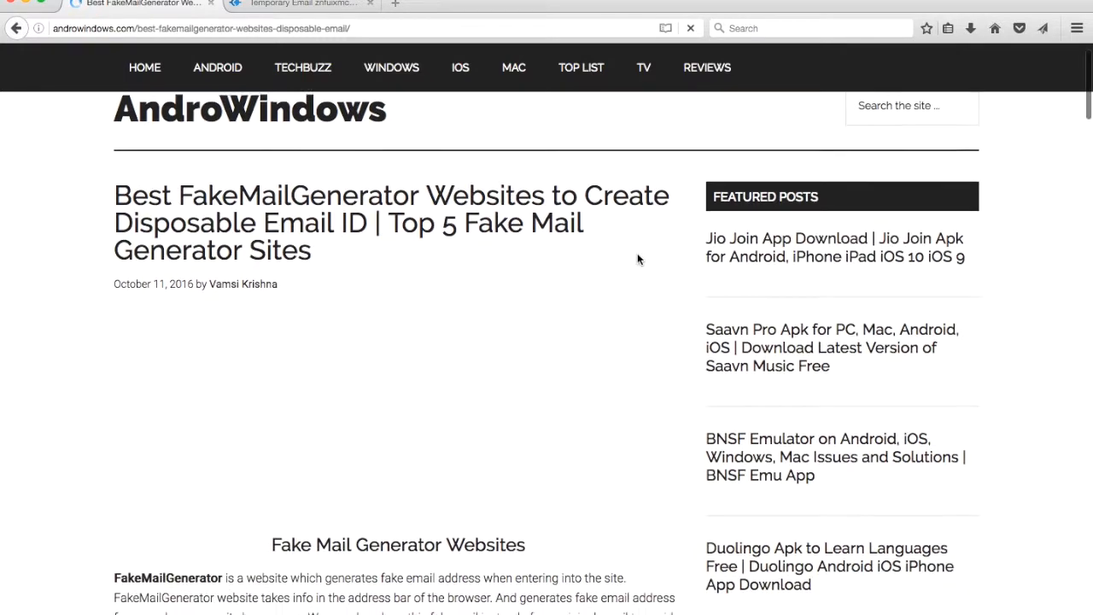
scroll(down, 3)
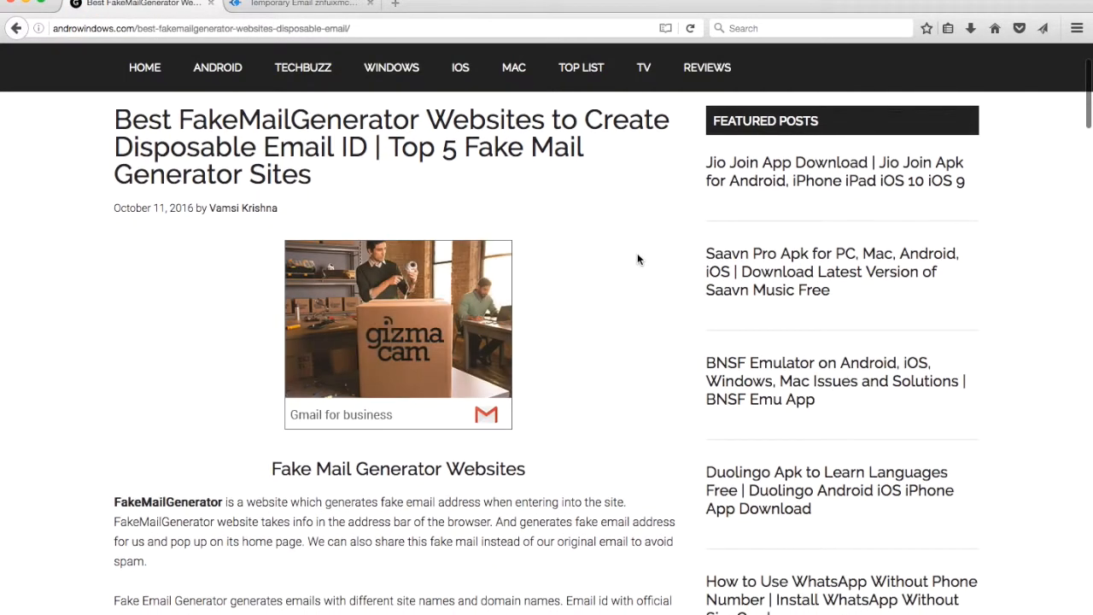
scroll(down, 3)
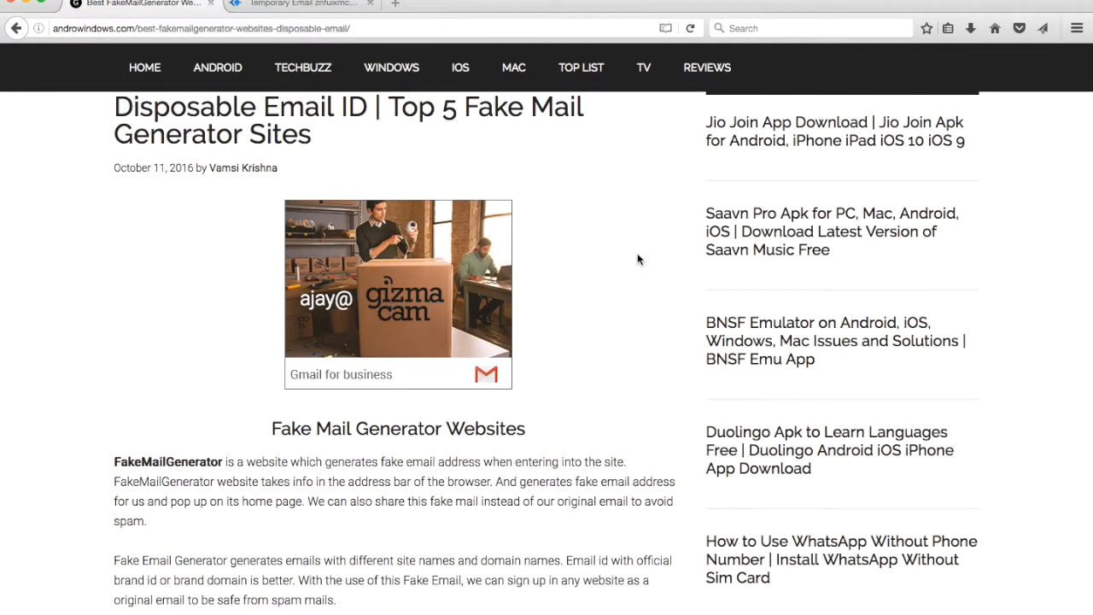
scroll(down, 3)
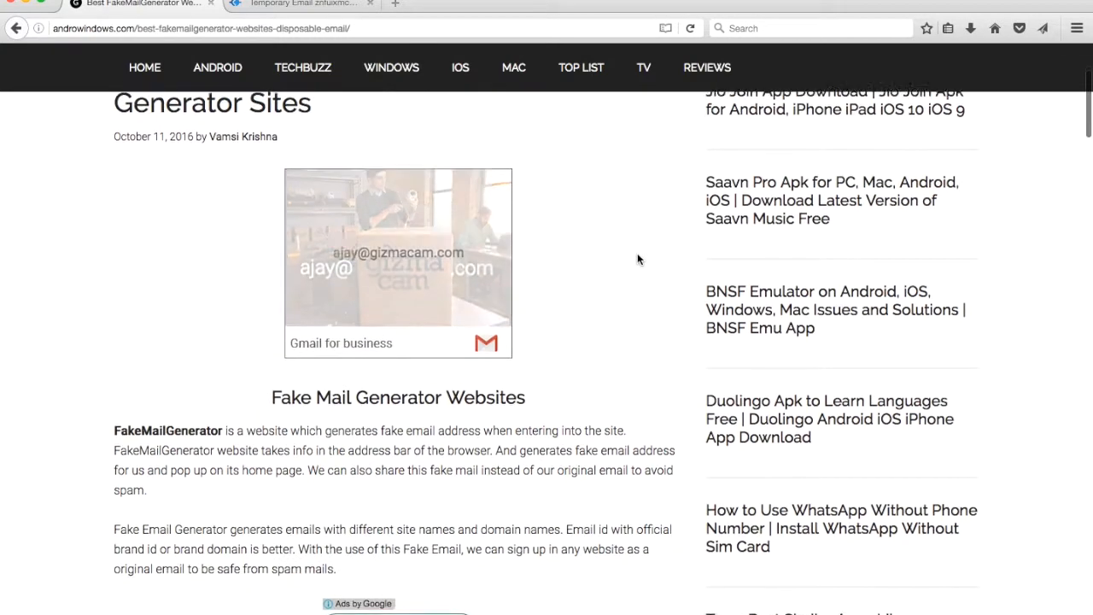
scroll(down, 3)
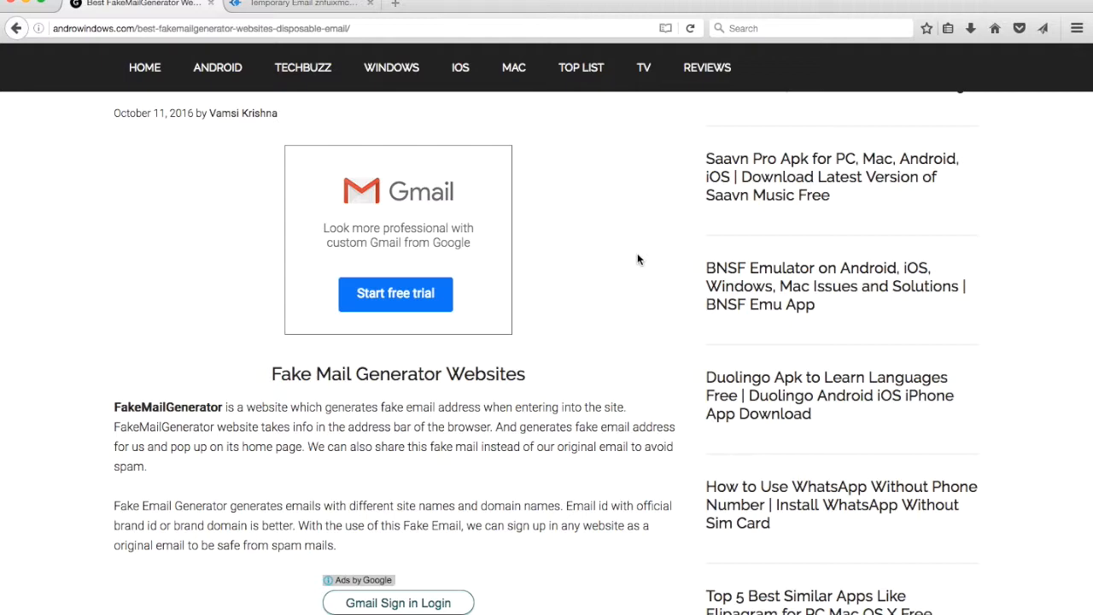
scroll(down, 3)
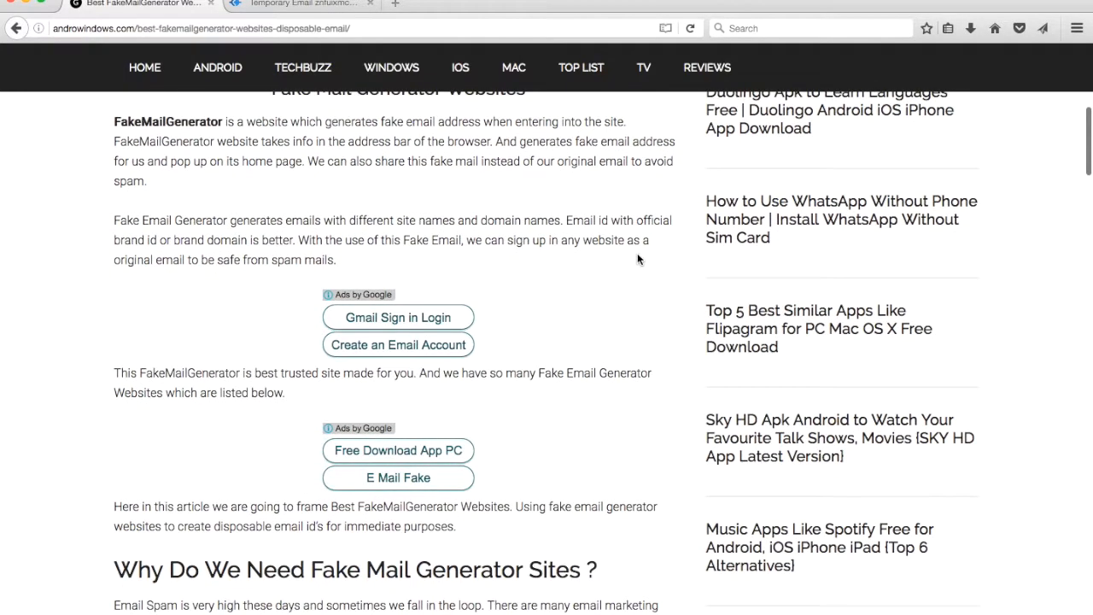
scroll(down, 3)
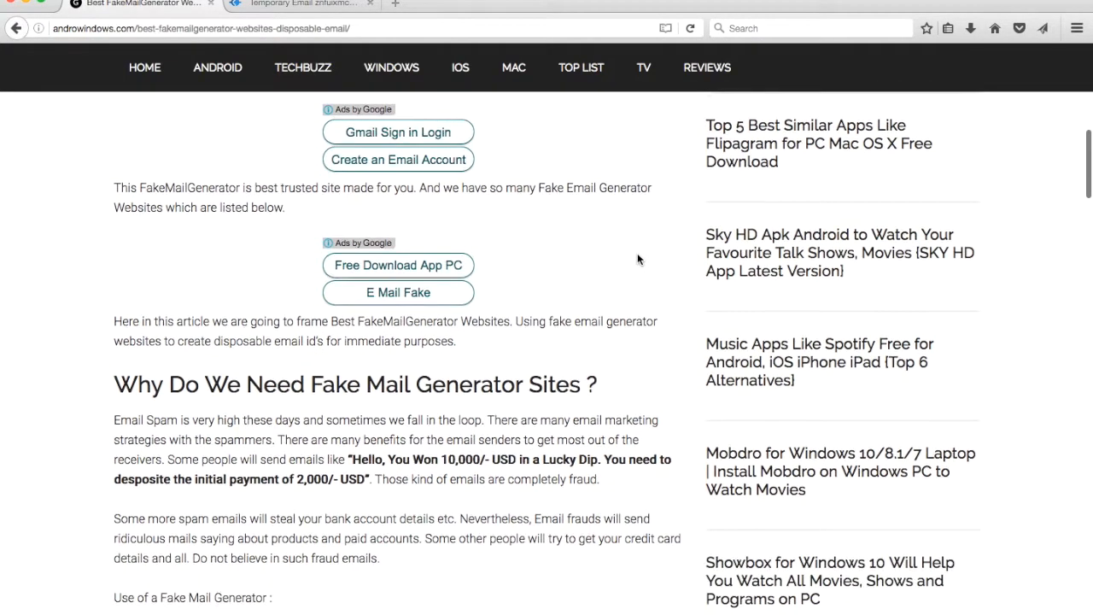
scroll(down, 3)
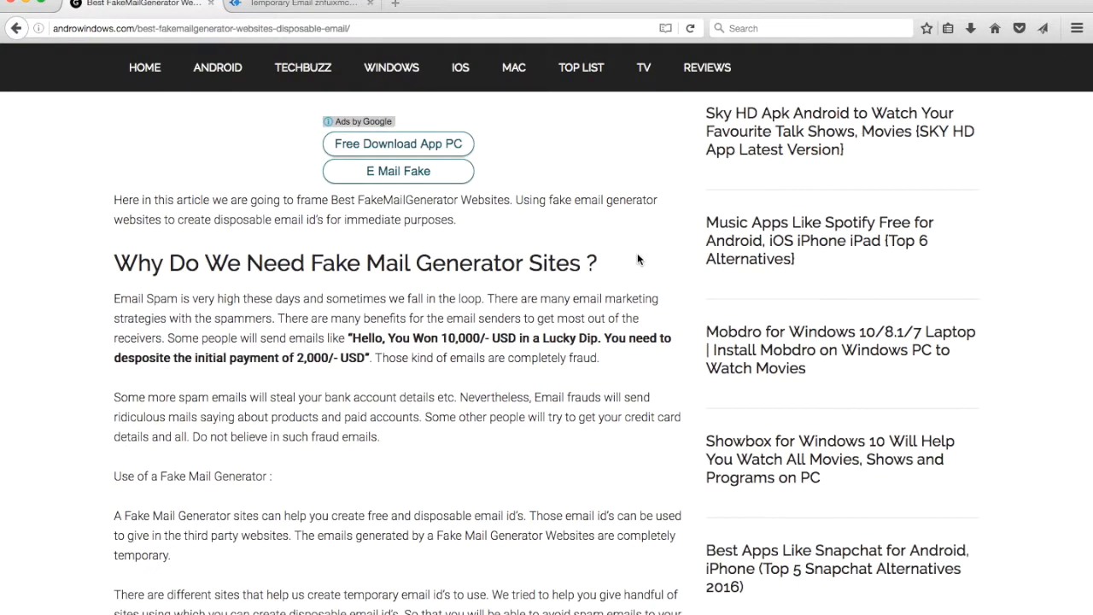
scroll(up, 3)
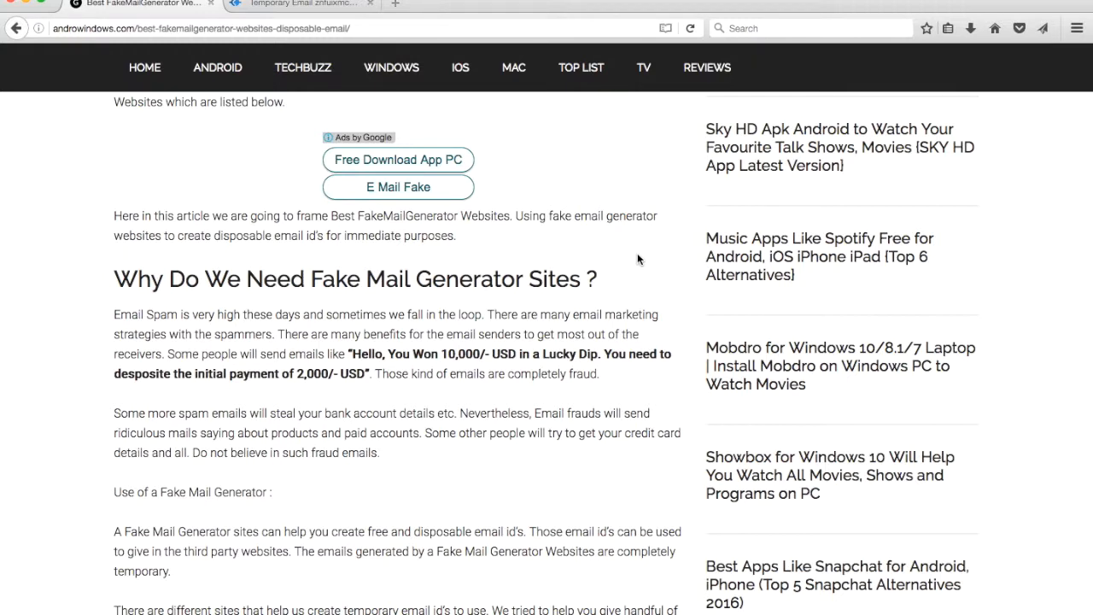
scroll(down, 3)
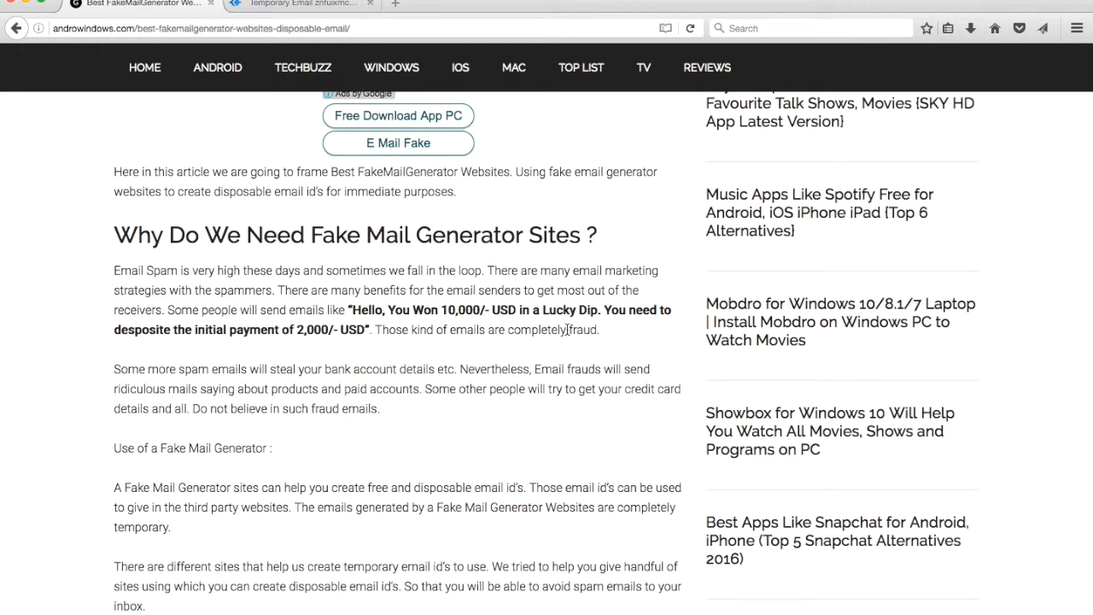
scroll(down, 3)
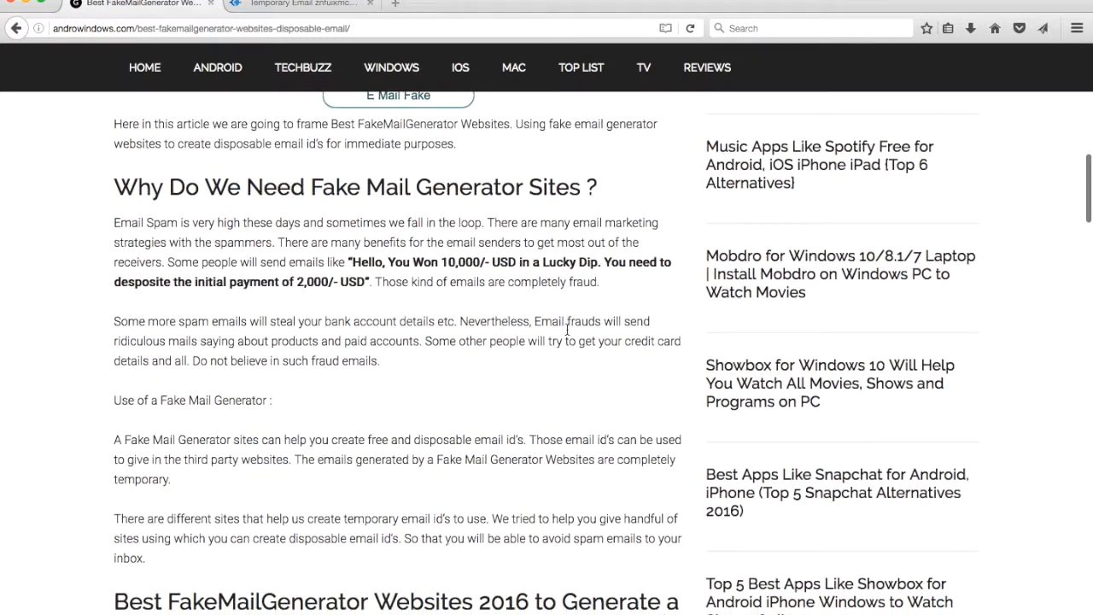
scroll(down, 3)
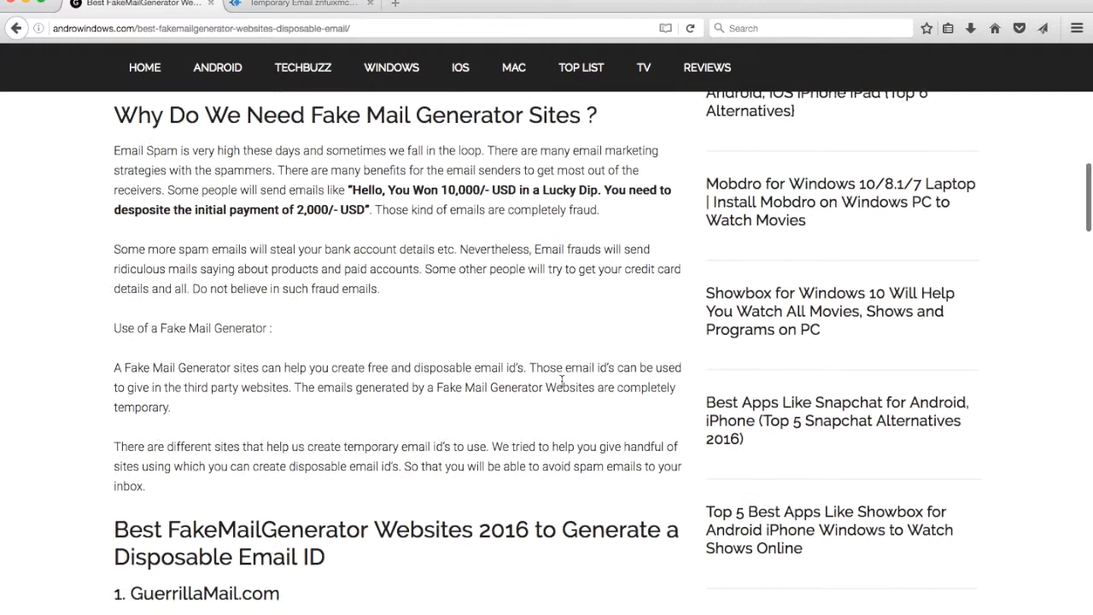
- Scroll the article down to its first pick, GuerrillaMail.com, and reach its disposable inbox
scroll(down, 3)
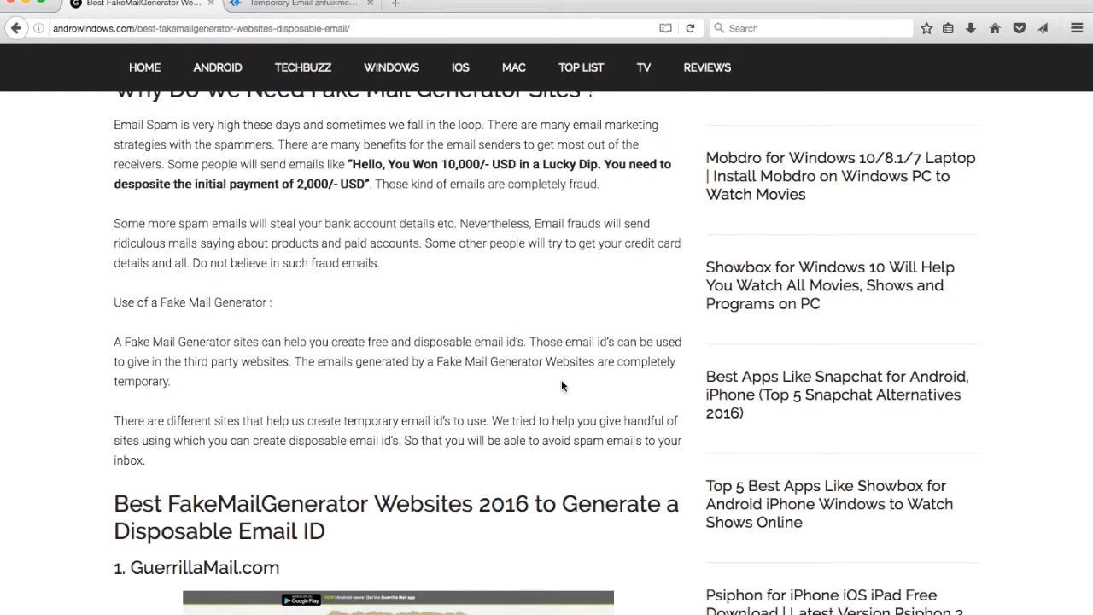
scroll(down, 3)
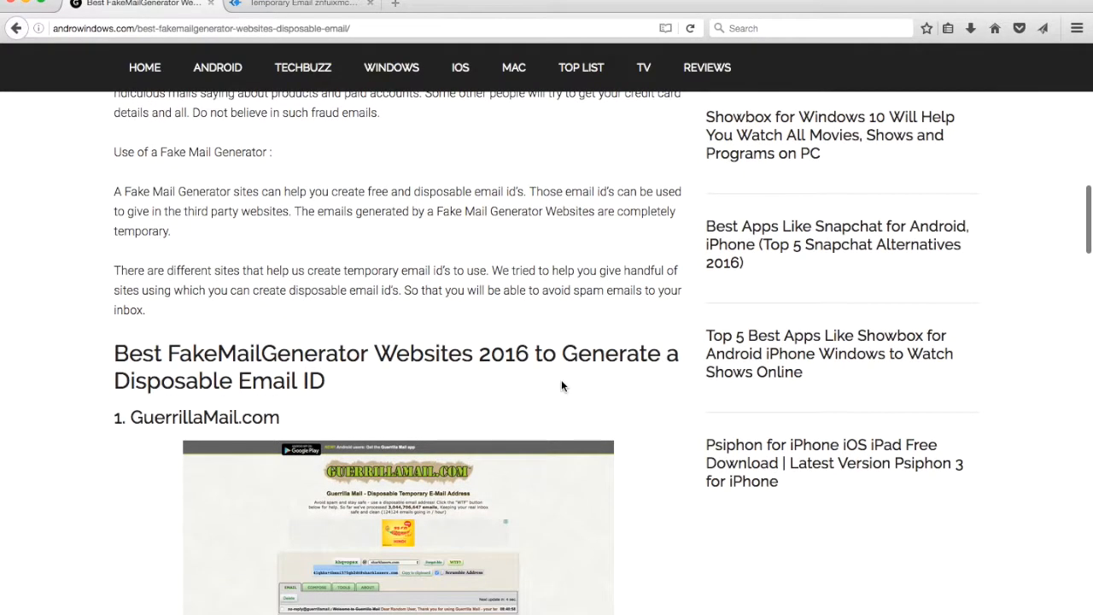
mouse_move(557, 373)
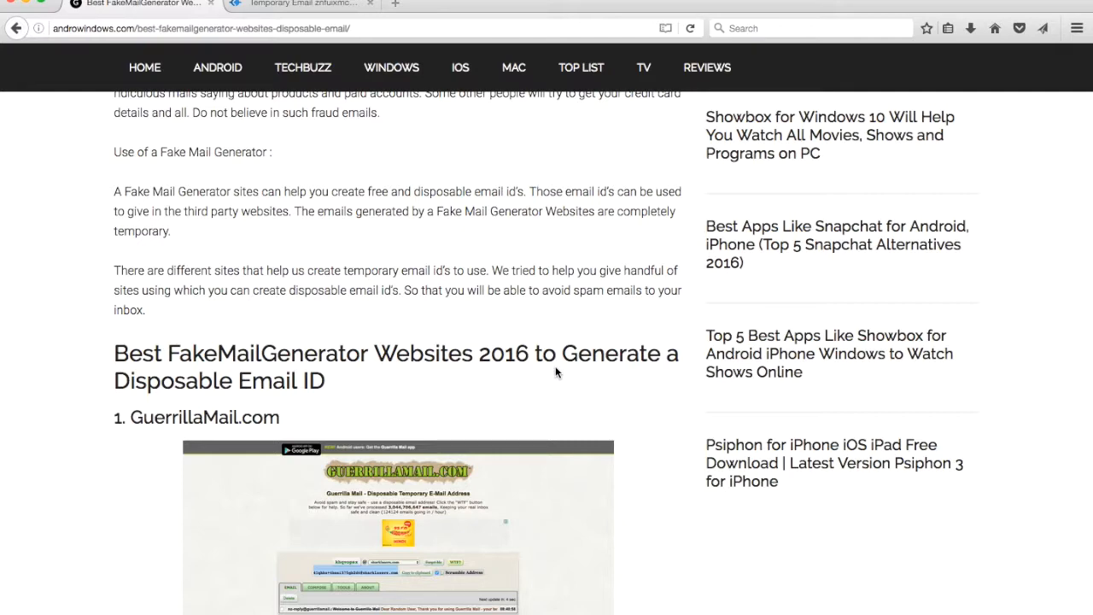
scroll(down, 3)
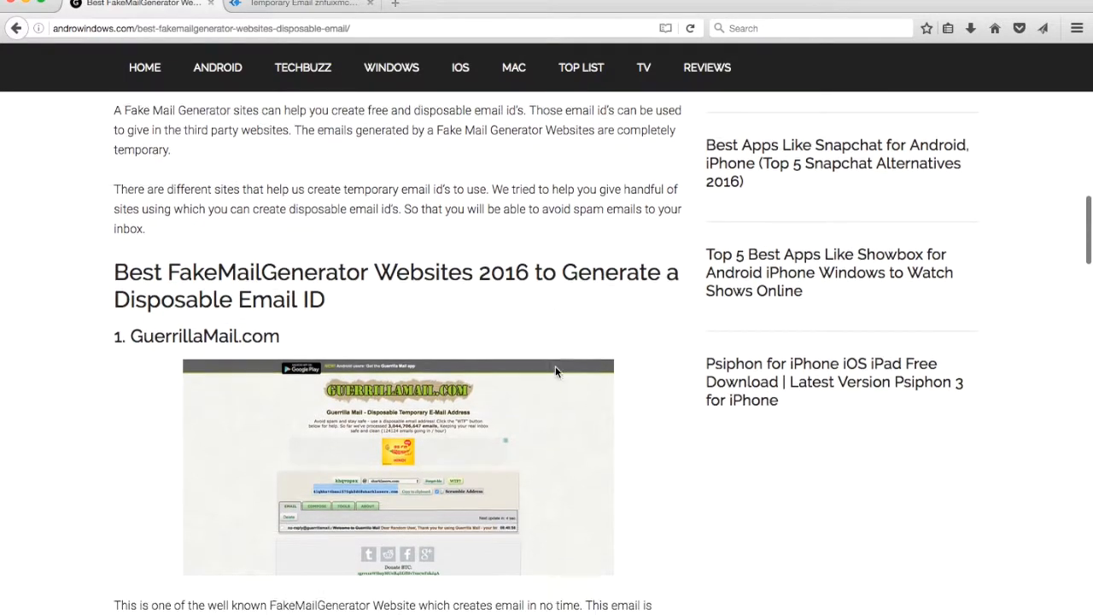
scroll(down, 3)
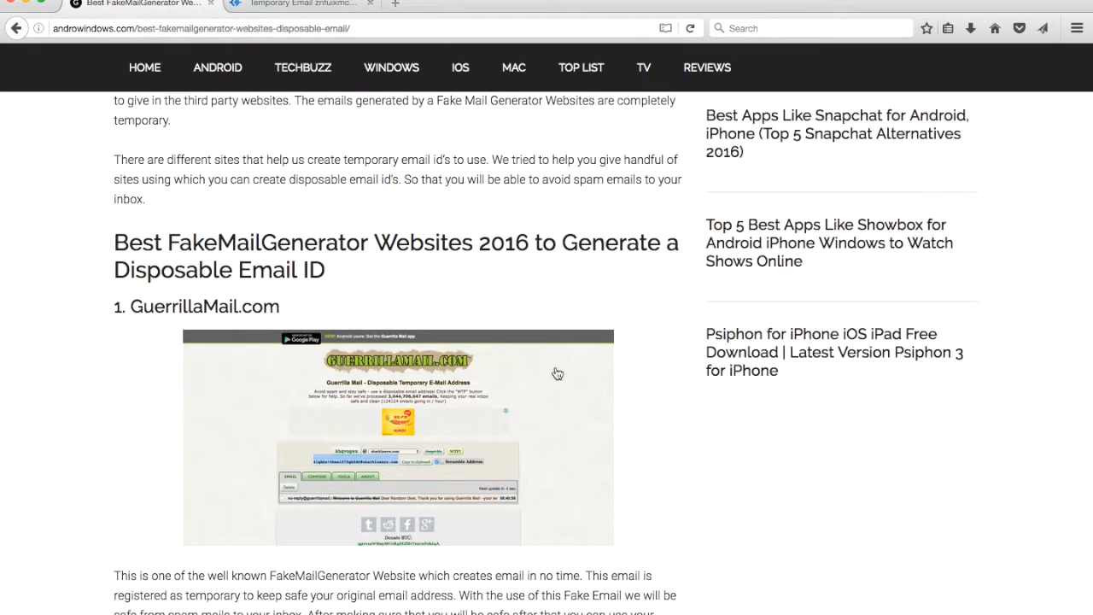
scroll(down, 3)
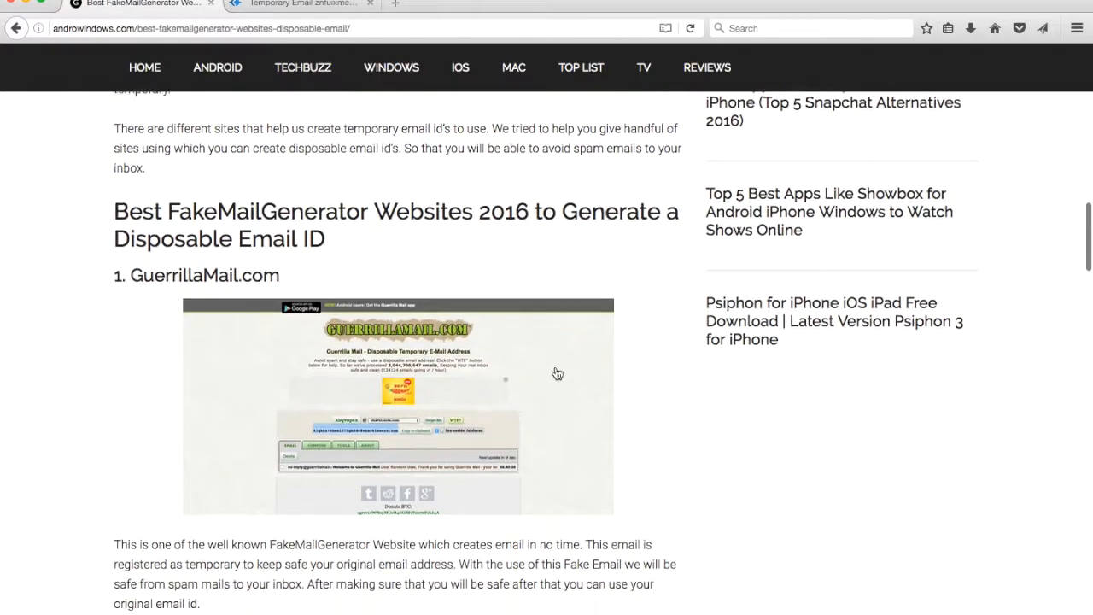
scroll(down, 3)
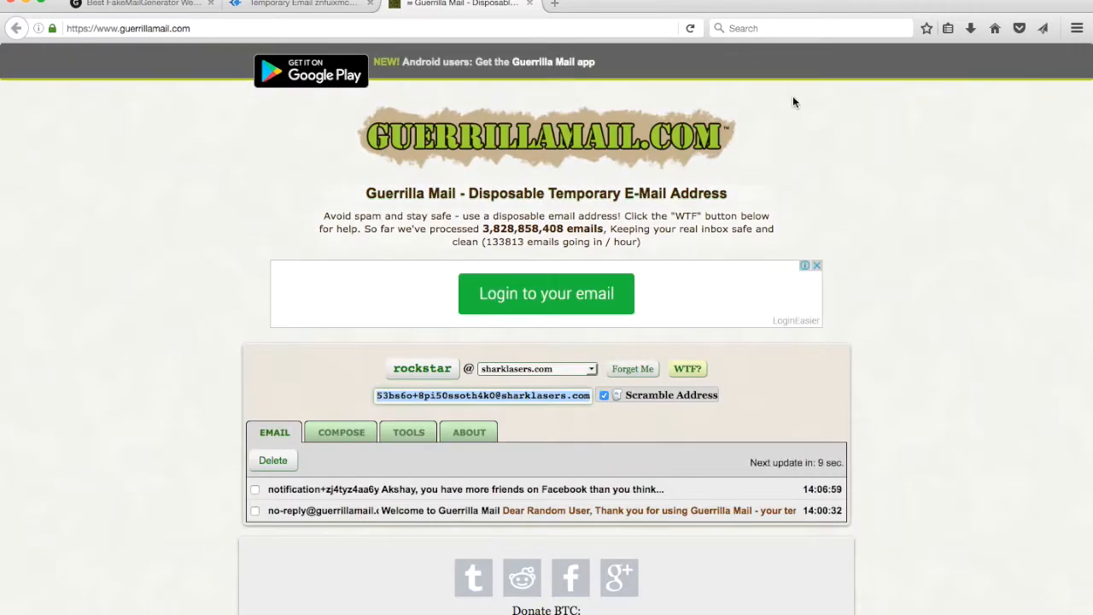
scroll(down, 3)
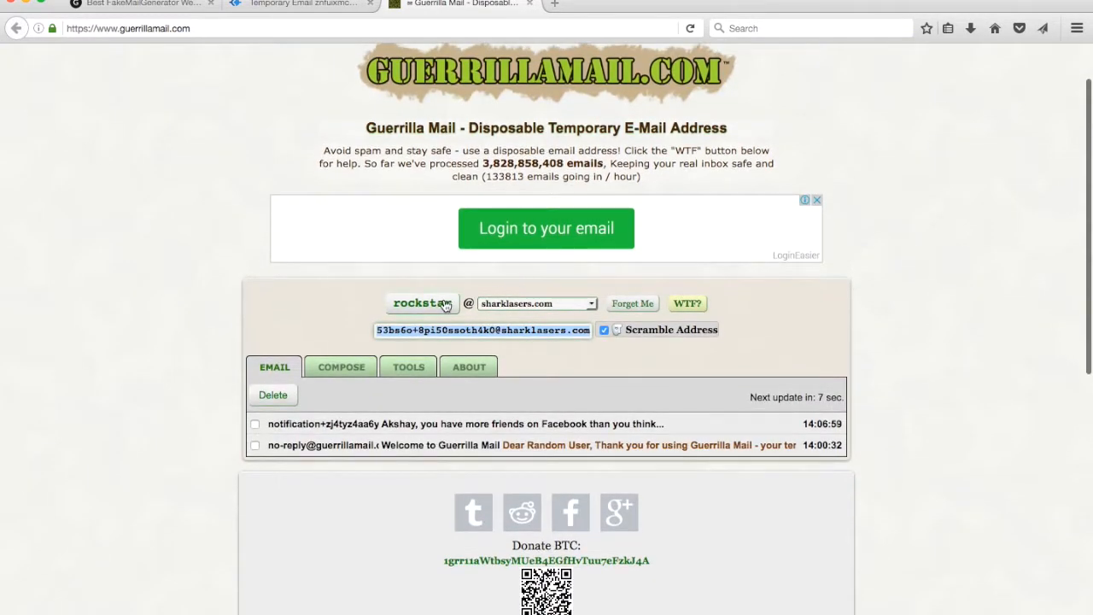
click(418, 304)
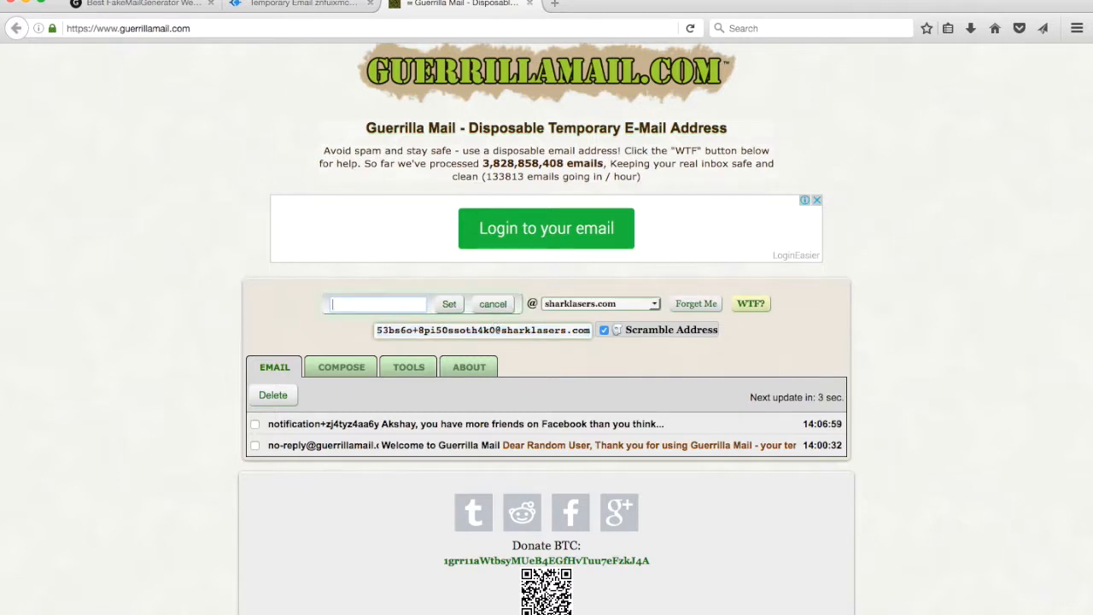
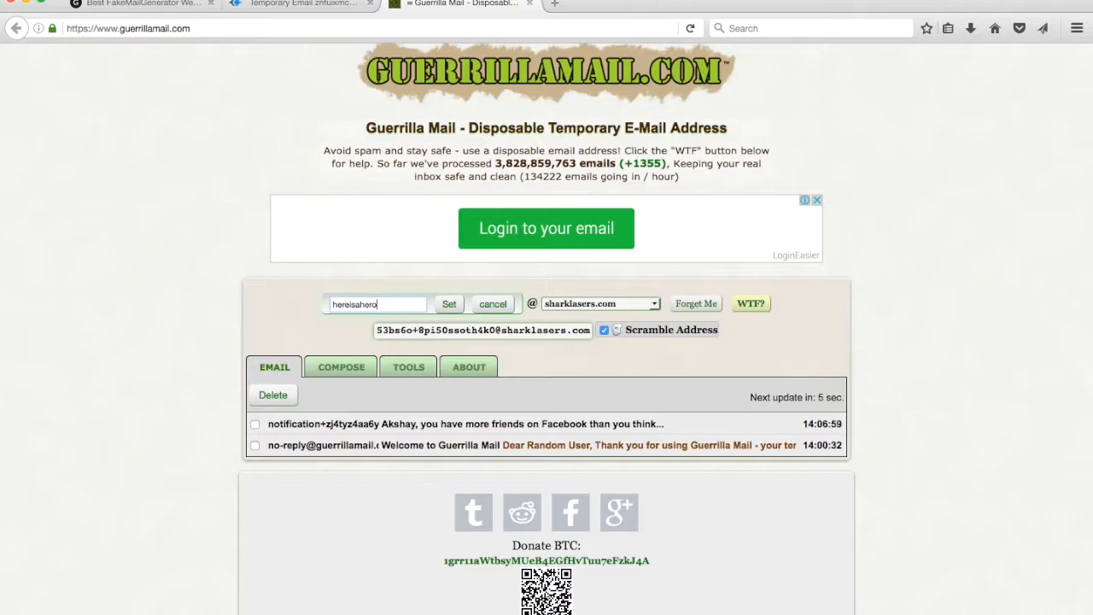
click(449, 304)
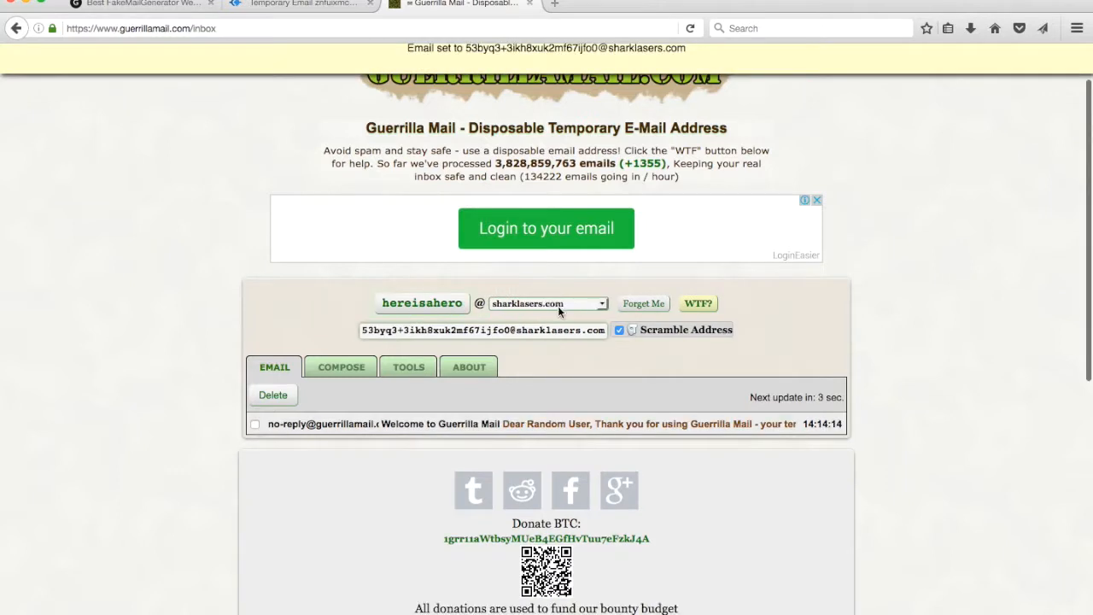
mouse_move(501, 344)
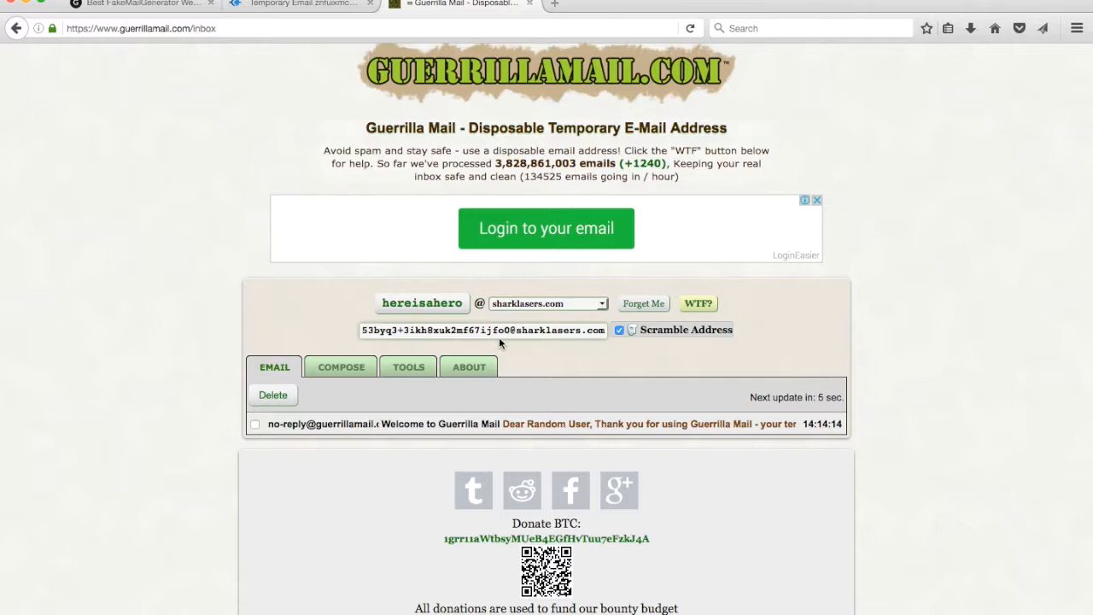
mouse_move(341, 365)
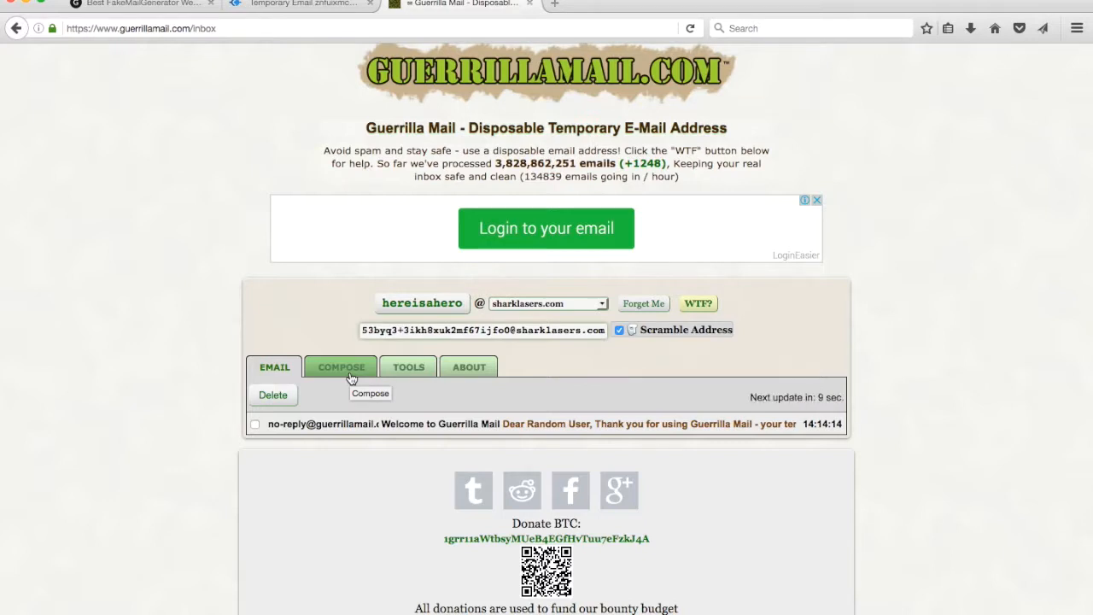
- Start a new email to a Gmail address with subject "hey"
click(341, 366)
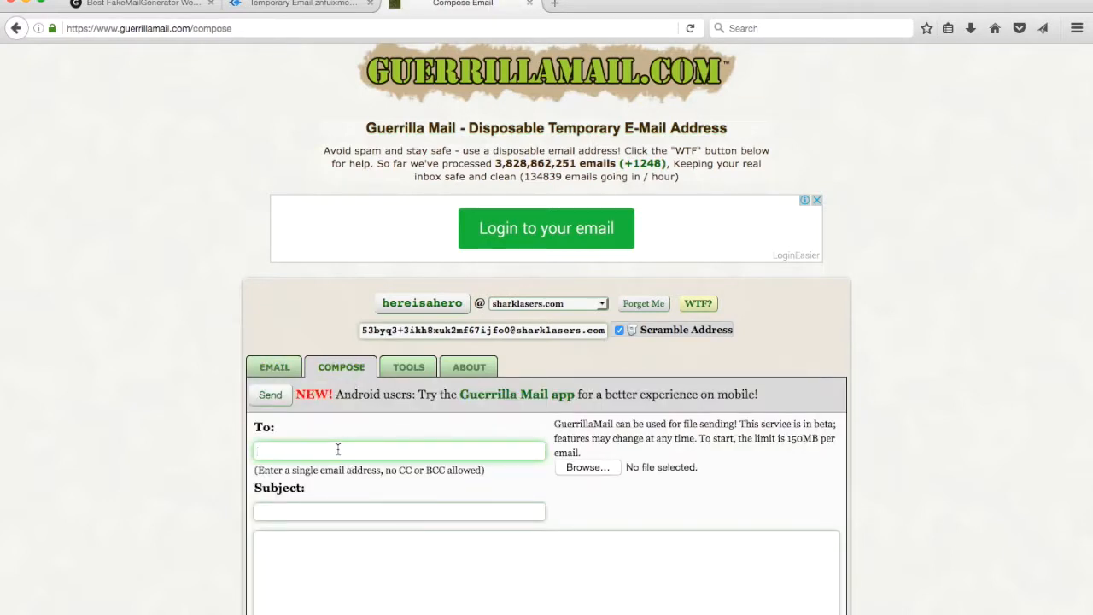
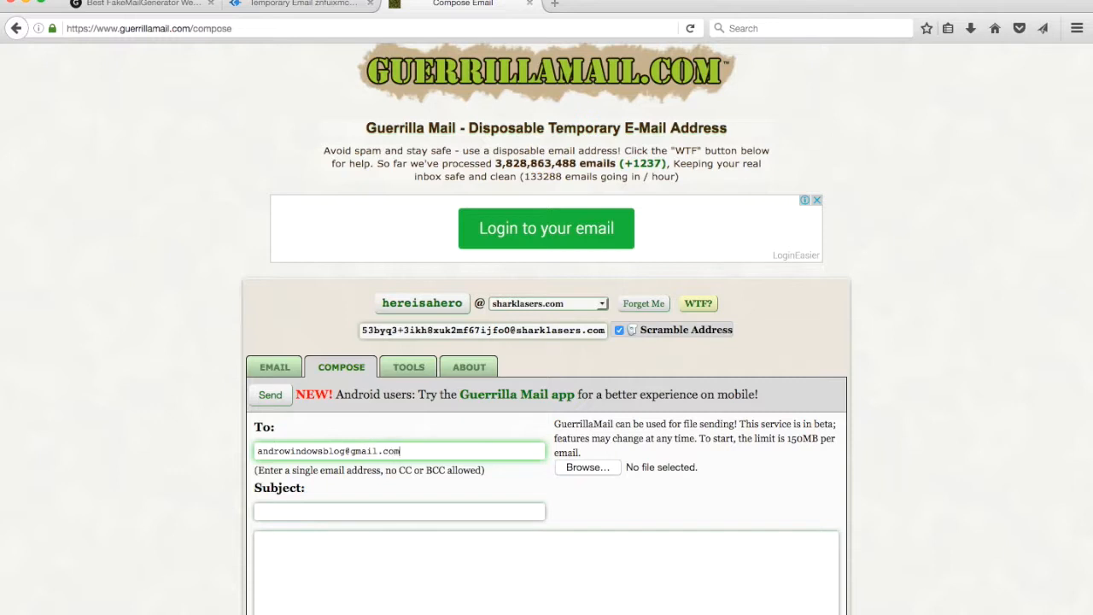
text(h)
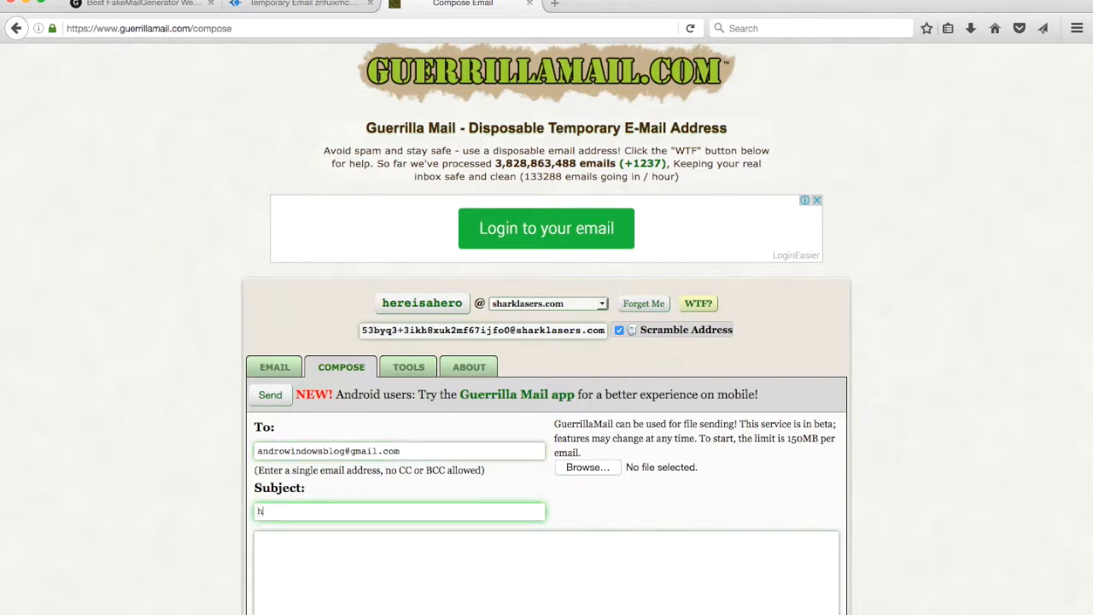
text(hey)
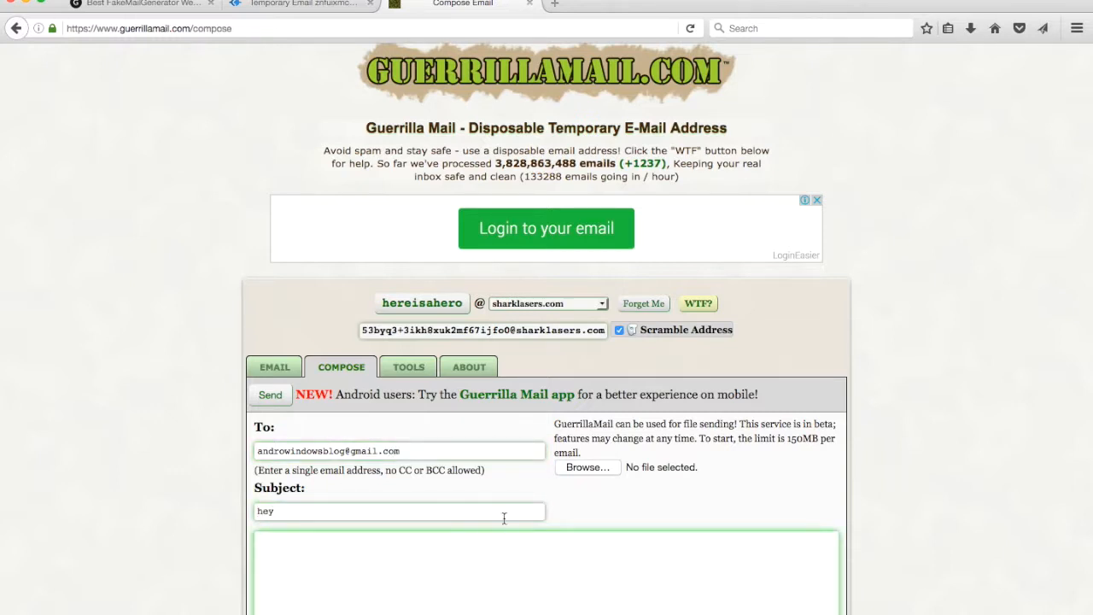
mouse_move(588, 468)
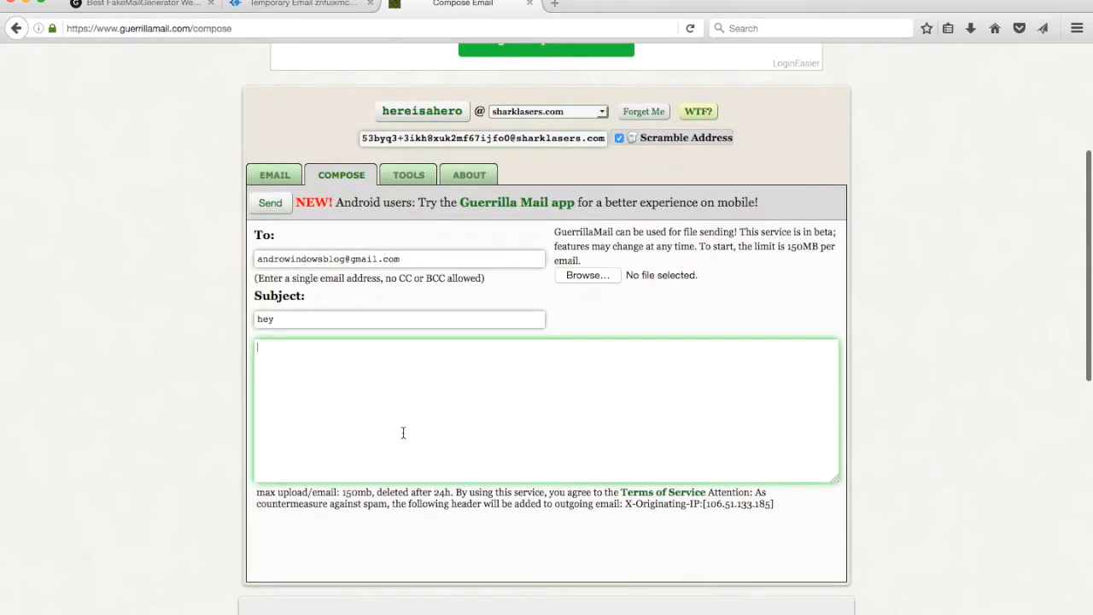
- Write the message body "hiiiii this is a hero"
text(hiiiii)
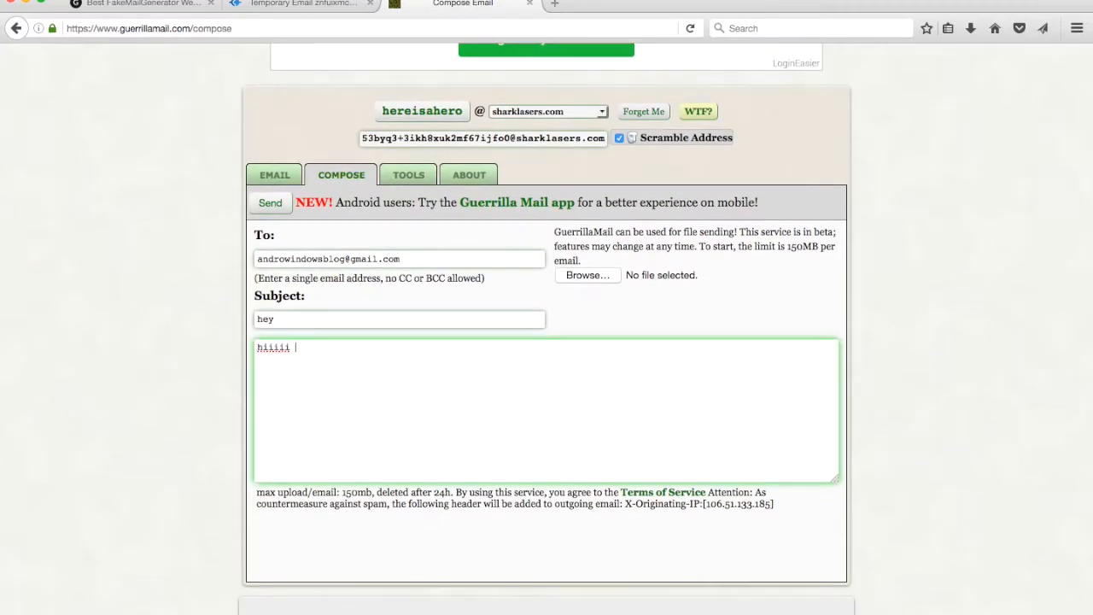
text(this is h)
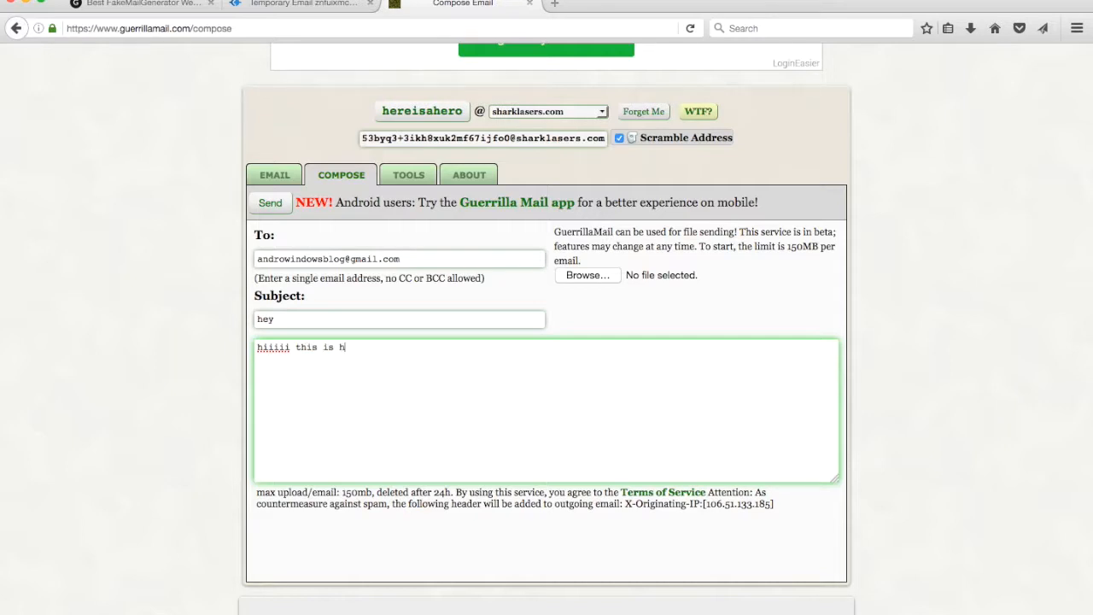
text(ero)
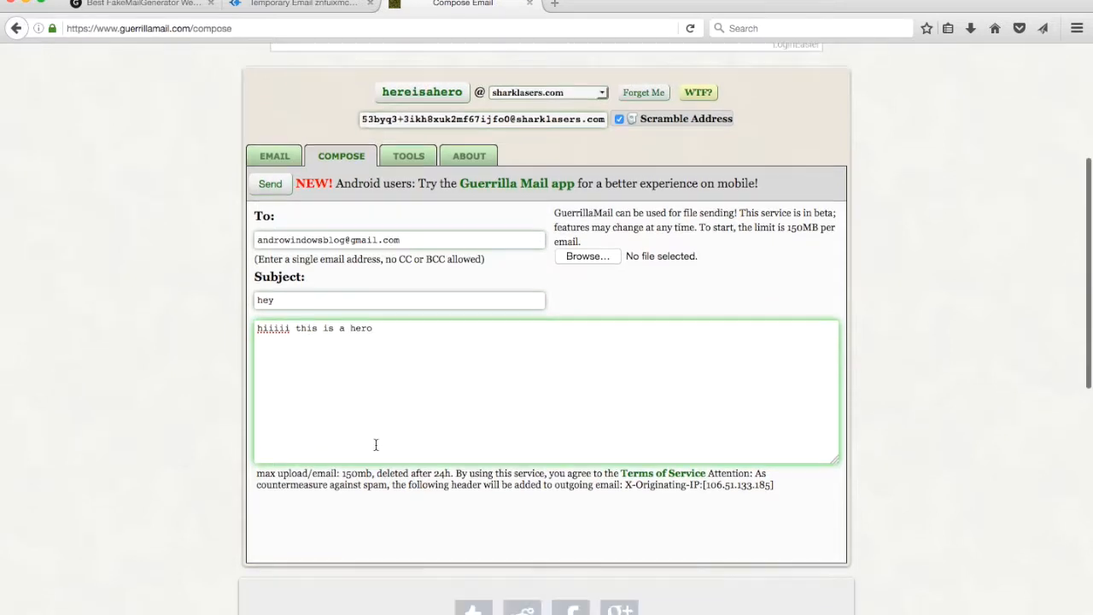
scroll(down, 3)
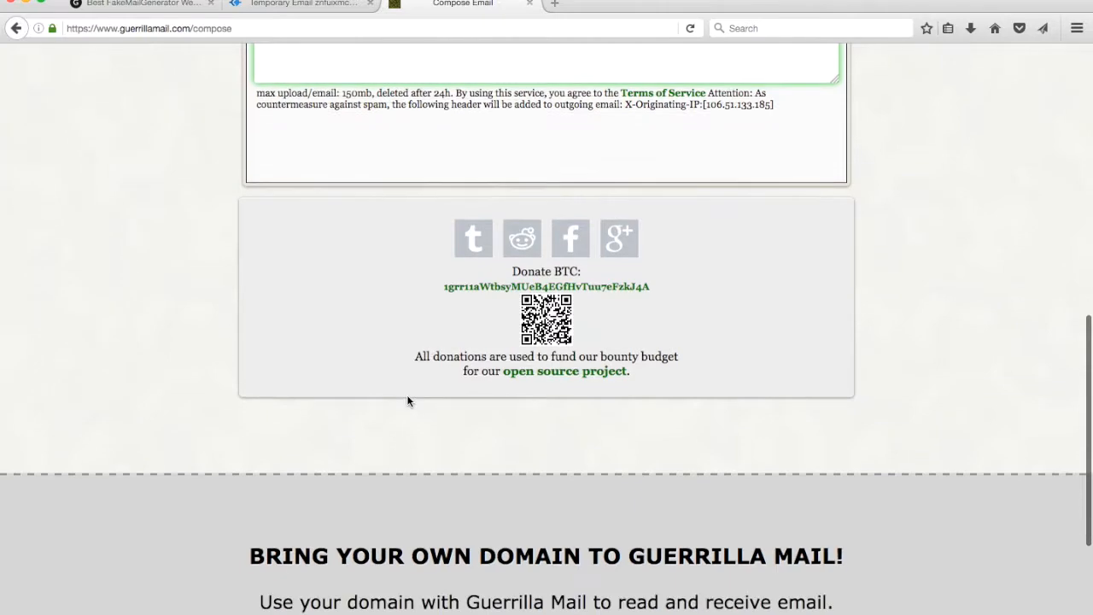
scroll(down, 3)
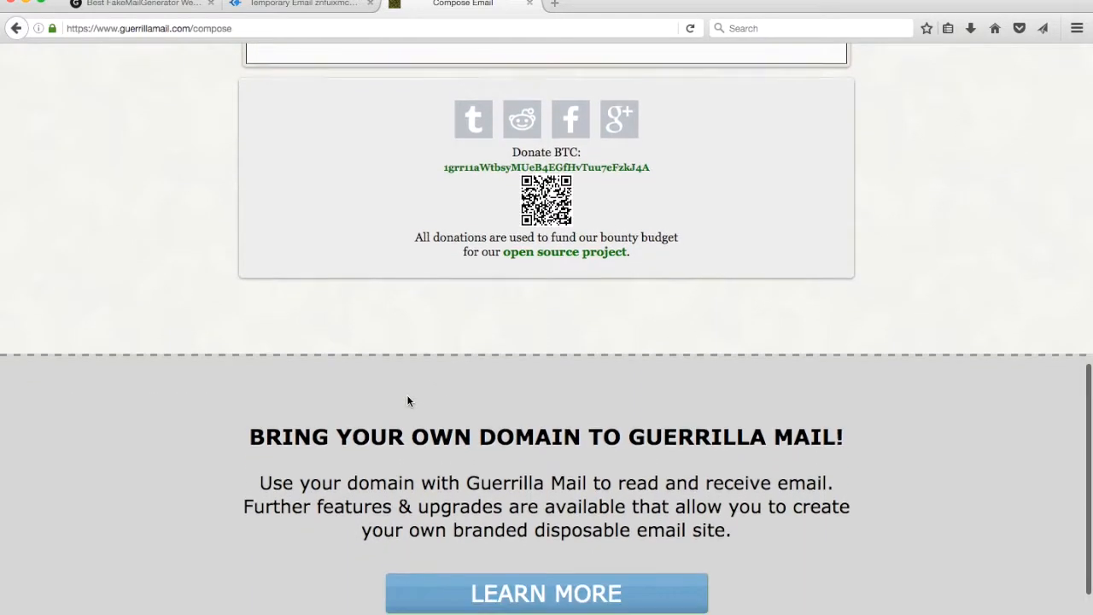
scroll(up, 3)
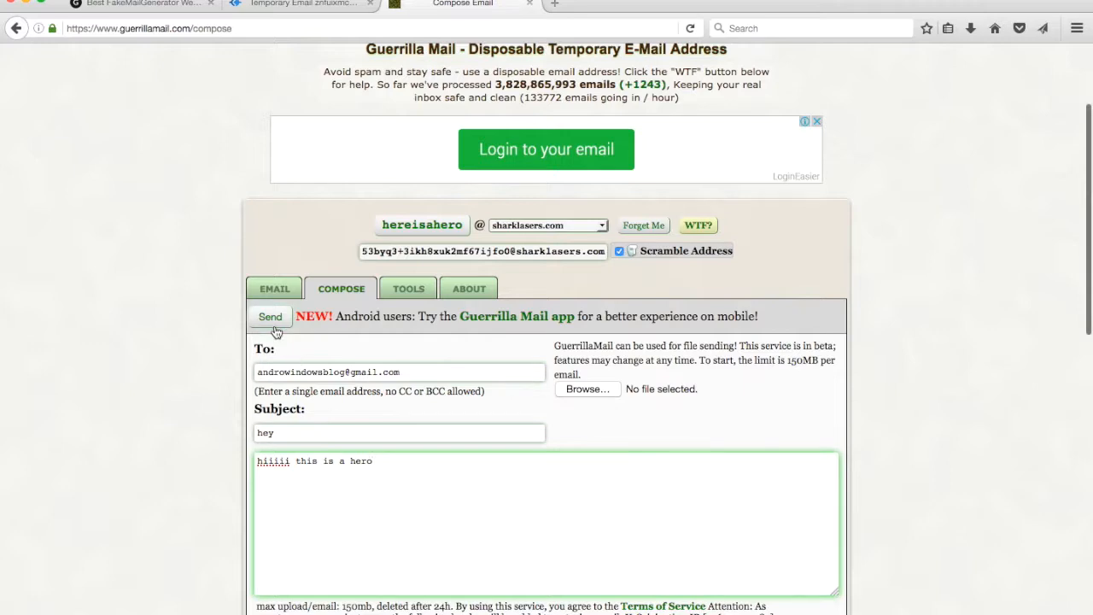
- Send the email, passing the 'I'm not a robot' street-sign check, returning to the inbox
click(270, 316)
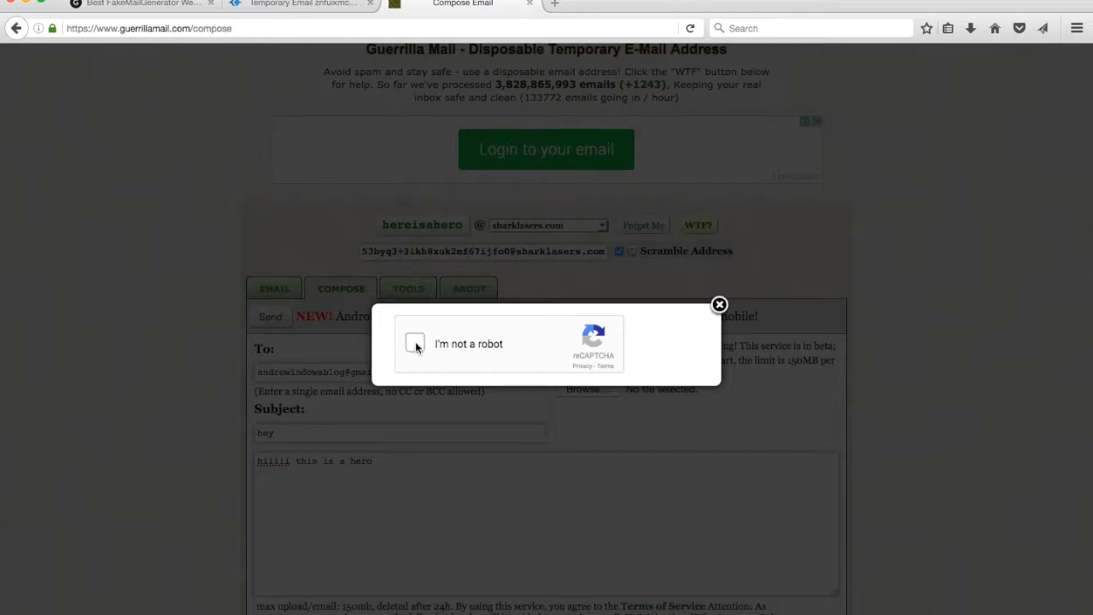
click(413, 344)
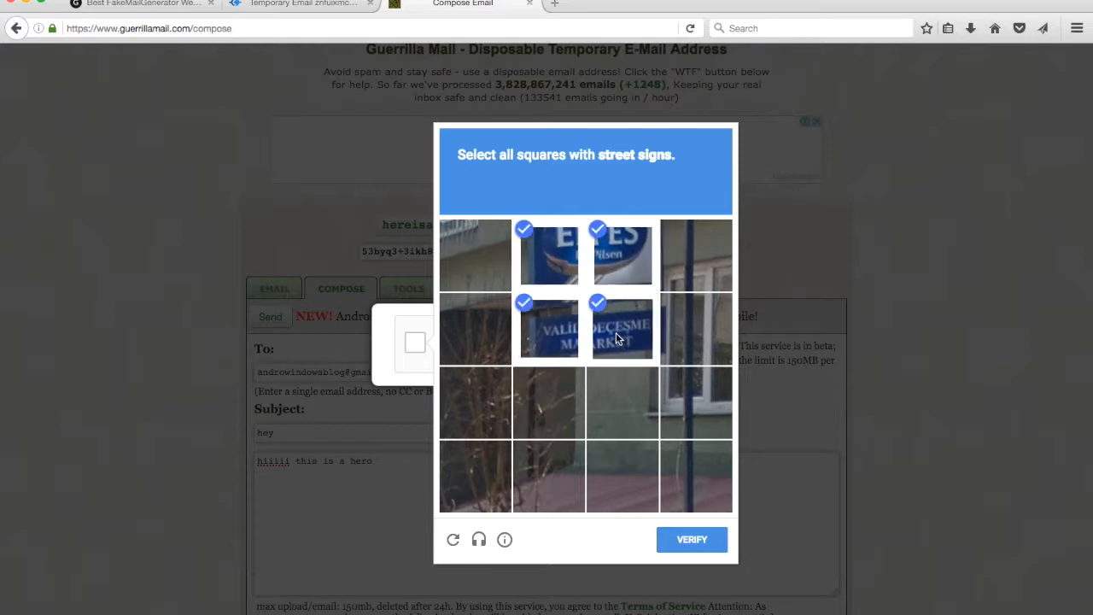
click(691, 540)
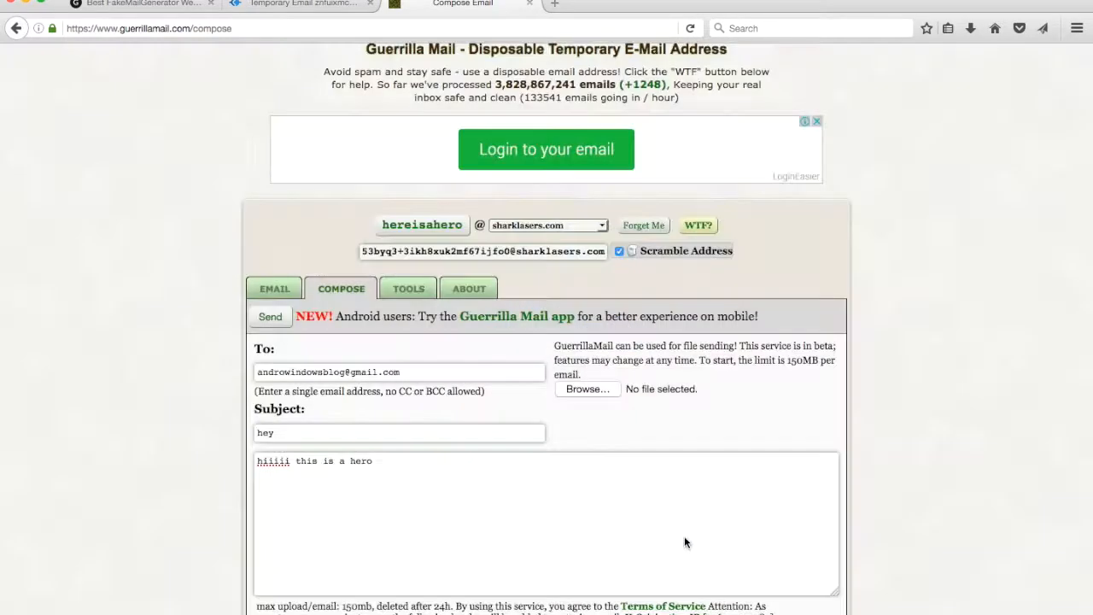
click(270, 316)
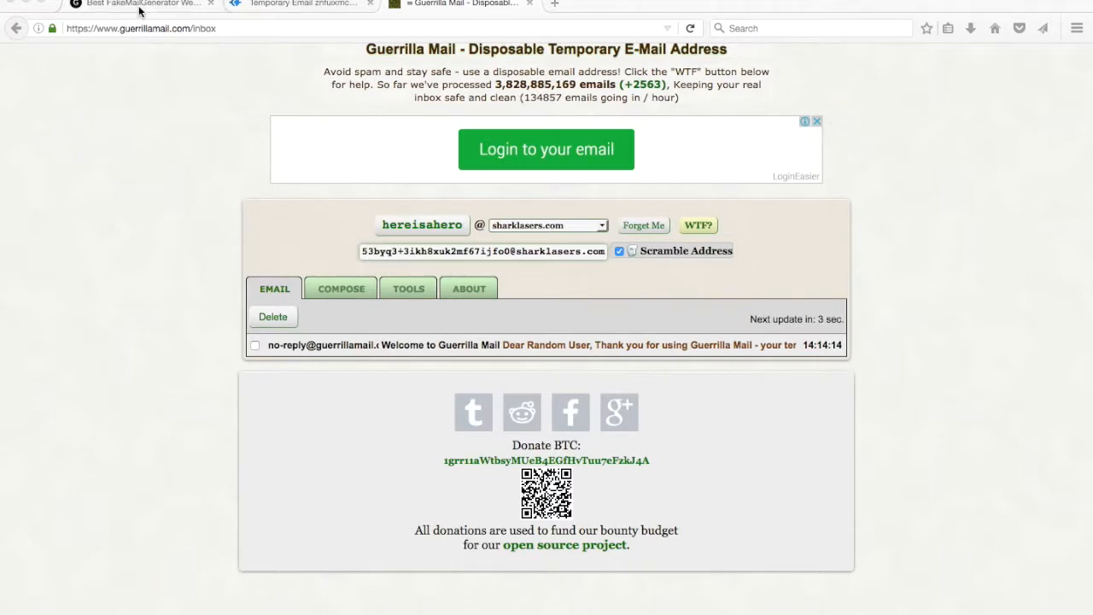
- Return to the androwindows.com article and scroll to its second entry, Mailinator.com
click(137, 3)
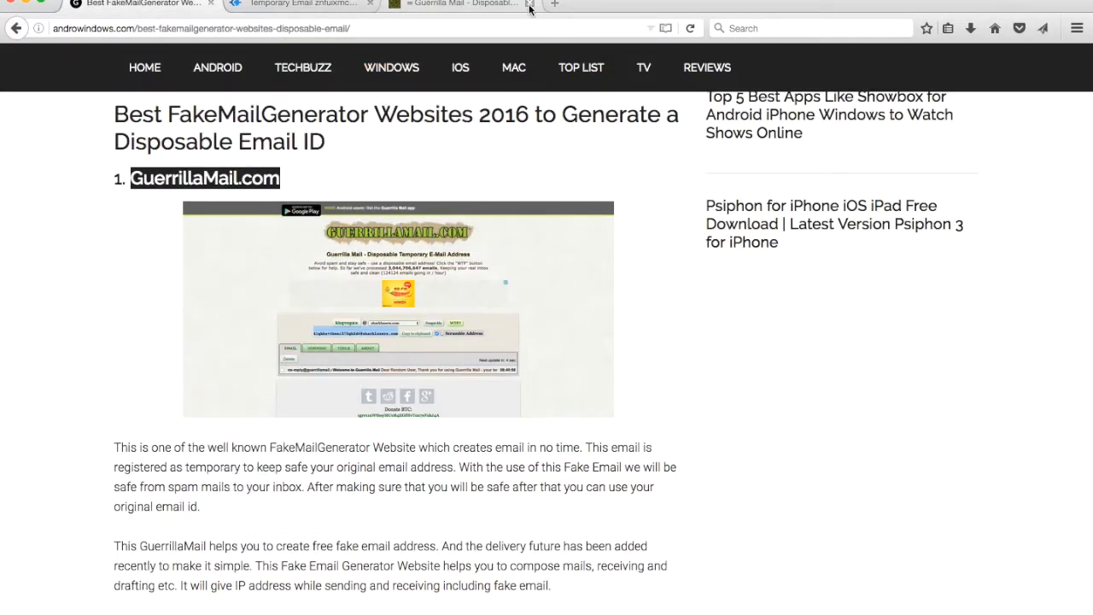
scroll(down, 3)
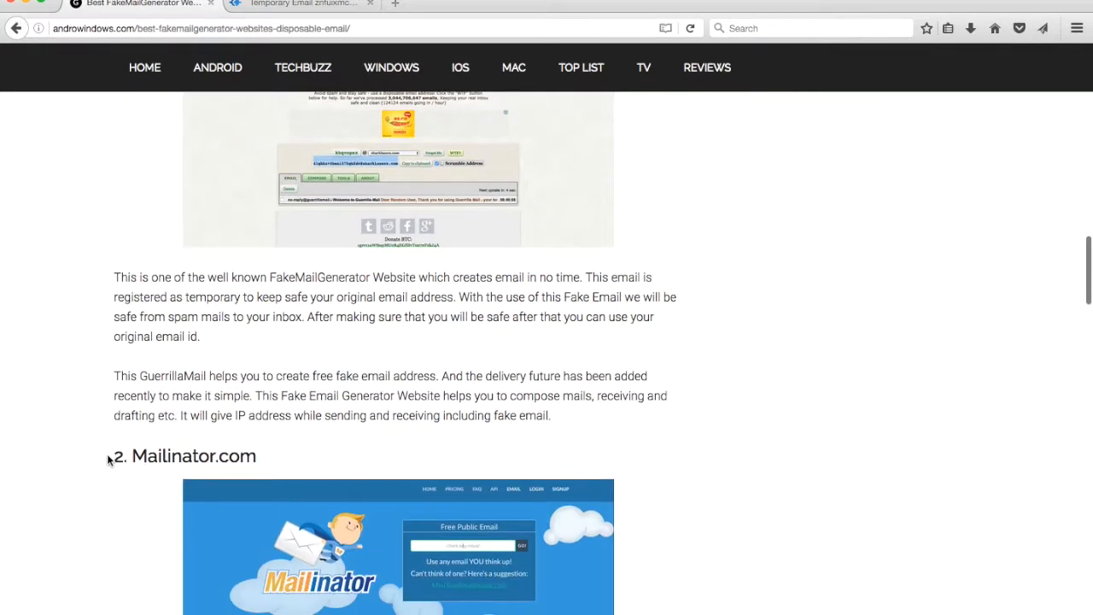
scroll(down, 3)
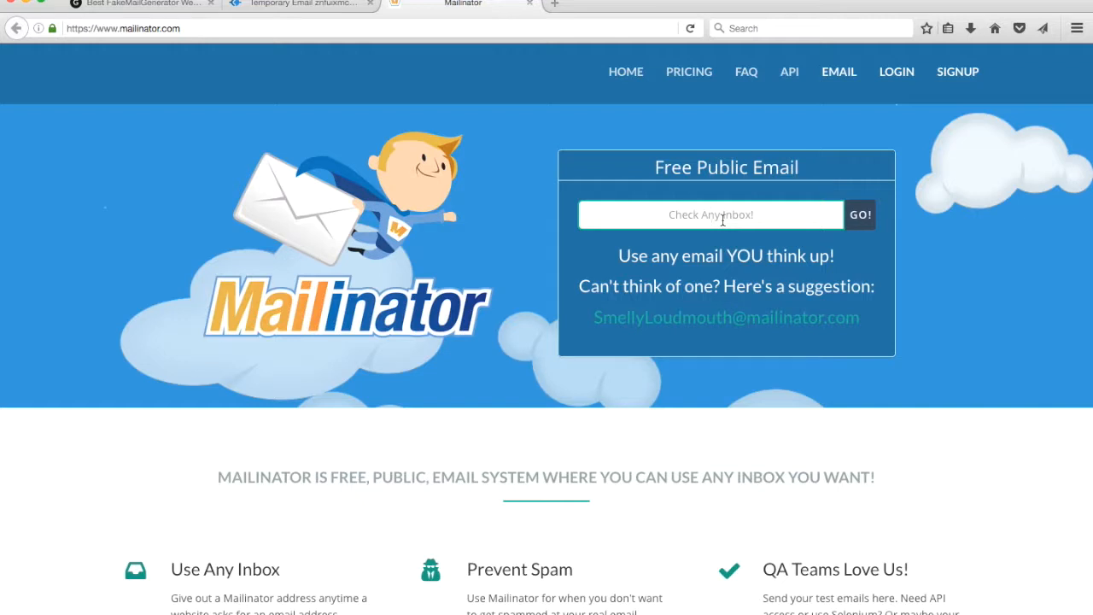
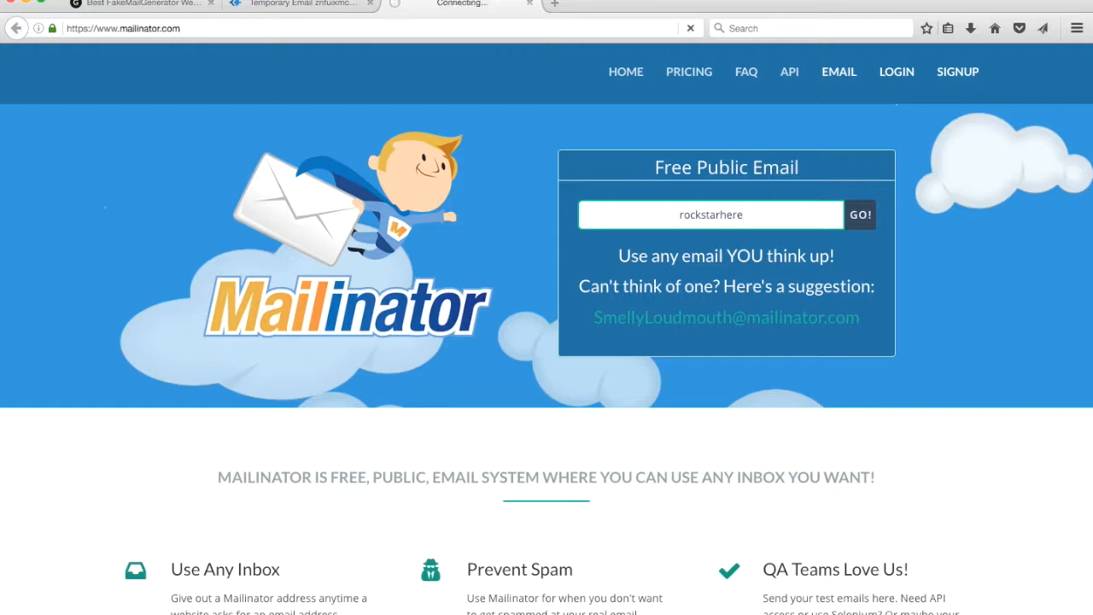
click(861, 215)
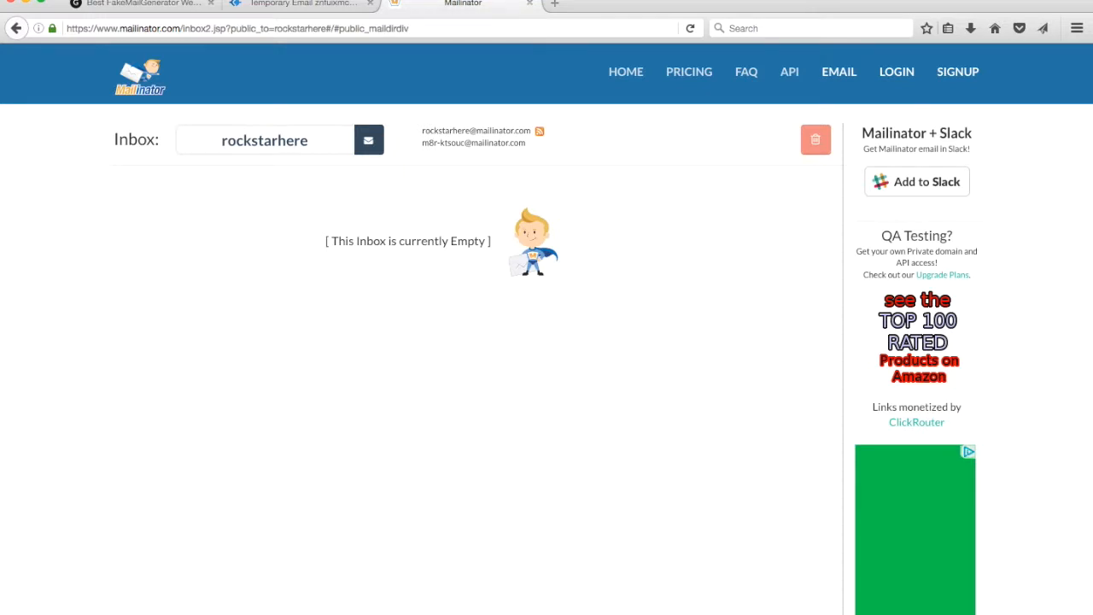
mouse_move(529, 7)
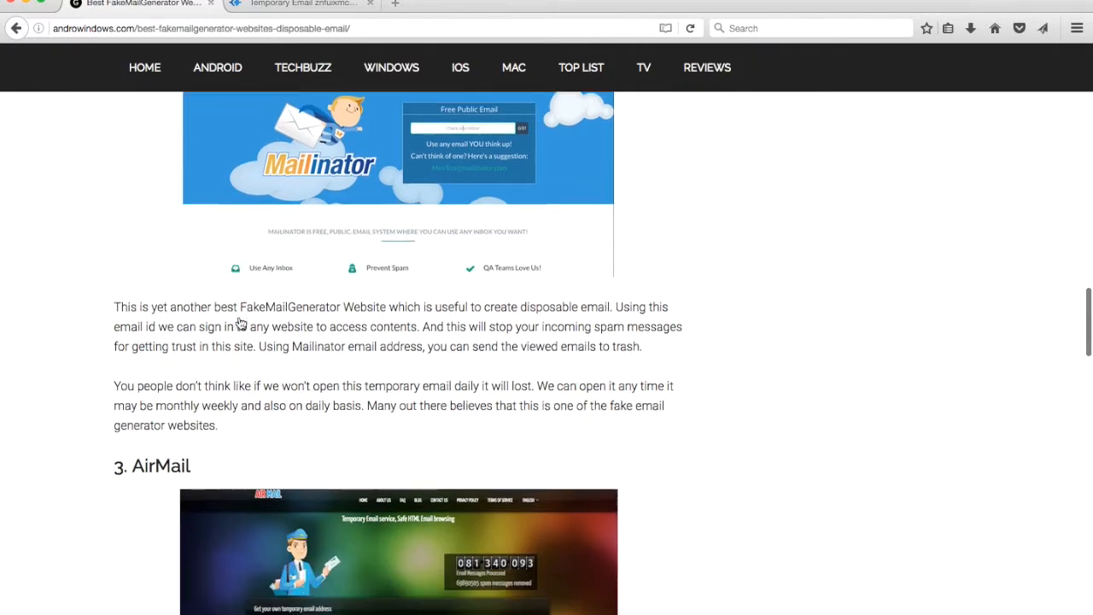
- Scroll the article down and open Inbound.Plus in a new tab
scroll(down, 3)
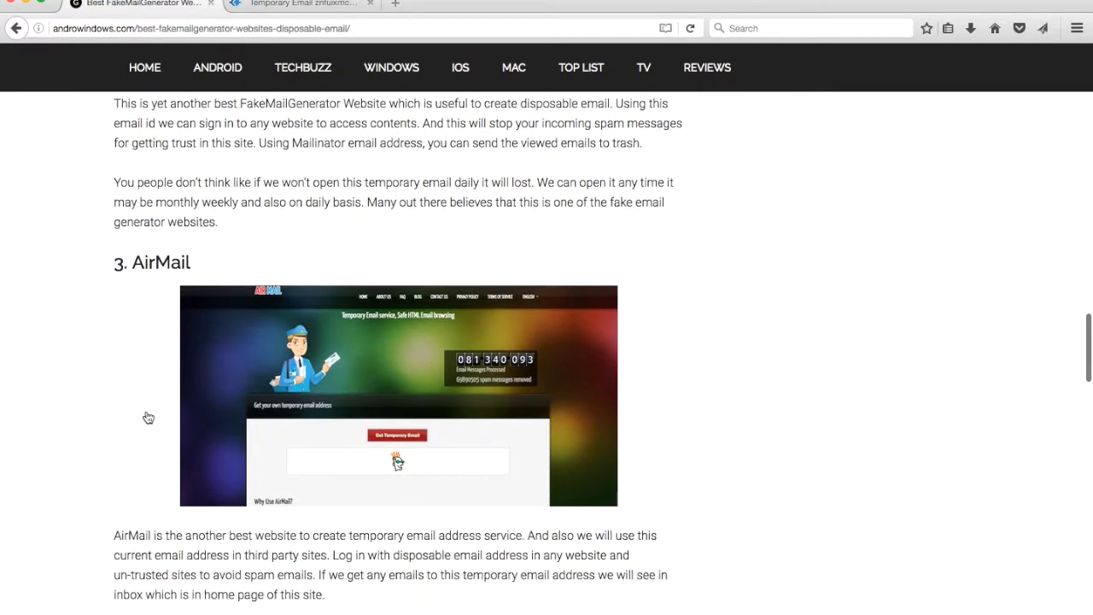
scroll(down, 3)
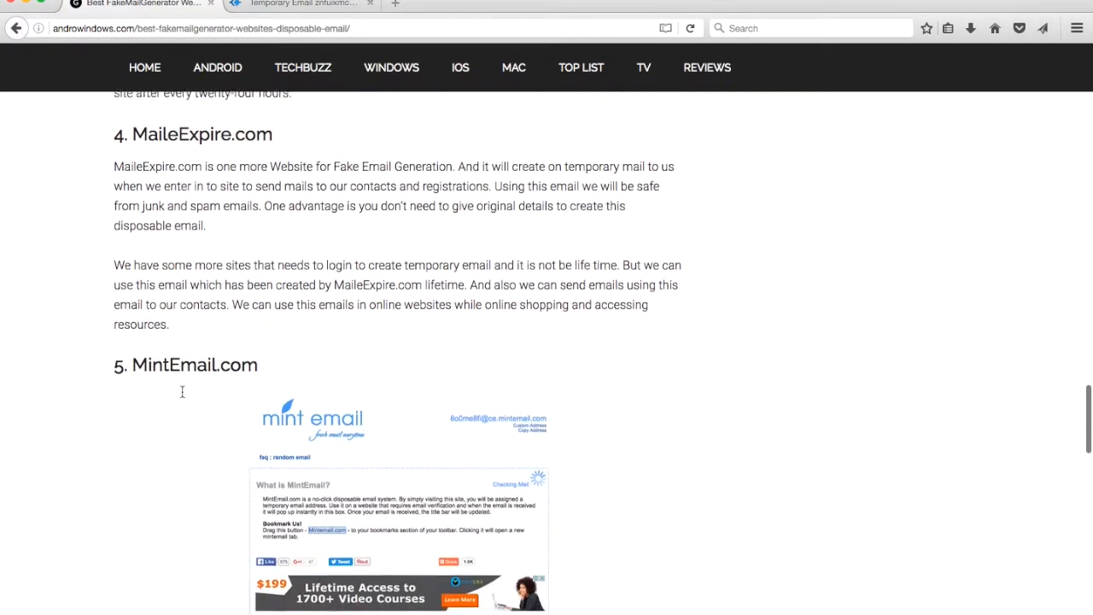
scroll(down, 3)
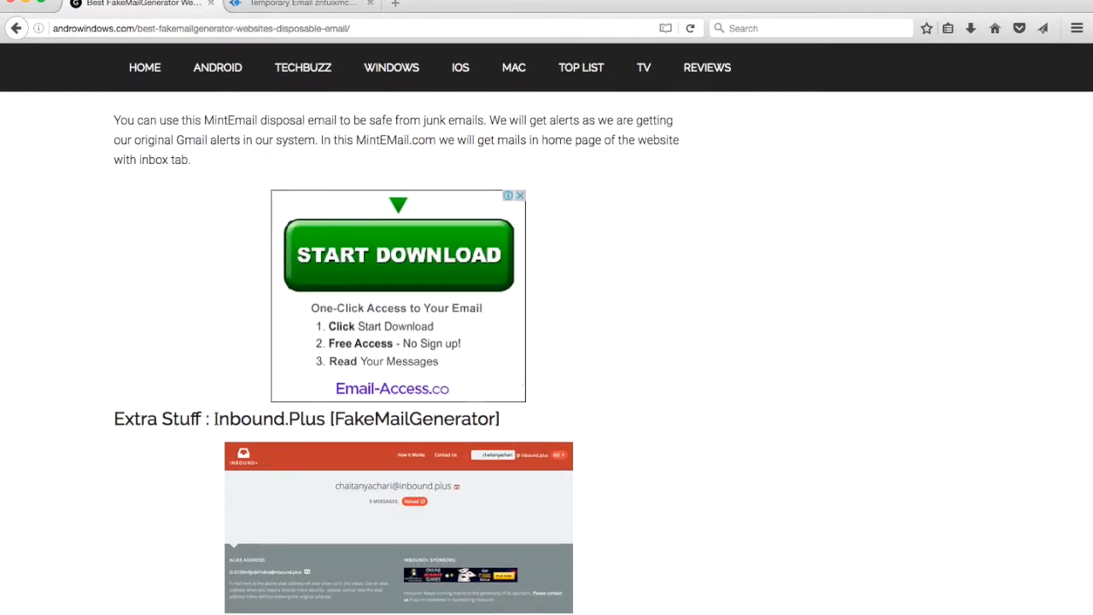
double_click(268, 418)
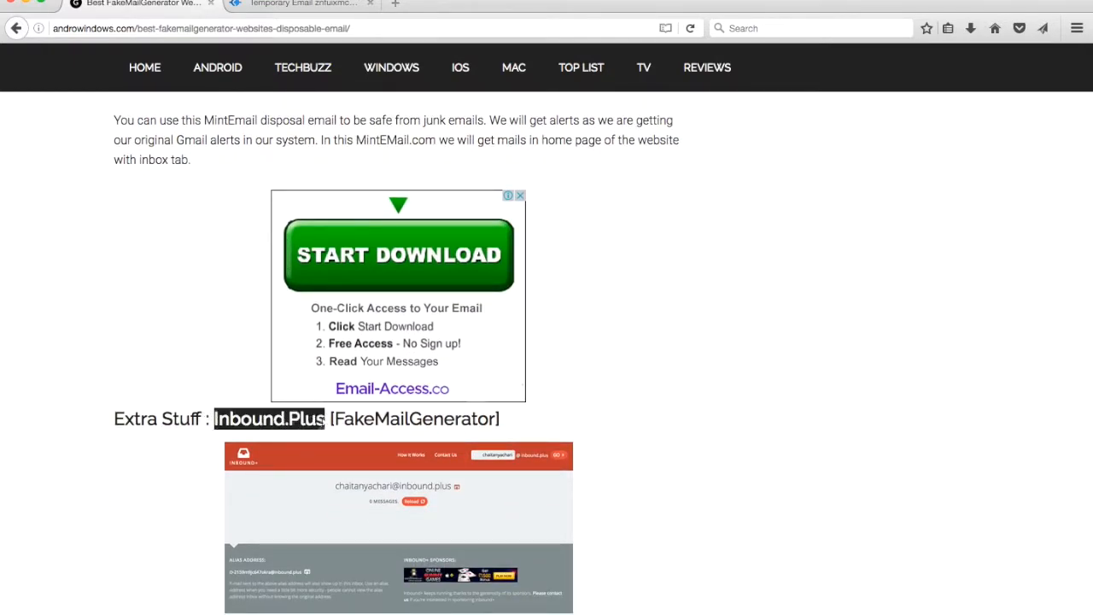
- Scroll back up, open MintEmail.com in a new tab and switch to it
scroll(up, 3)
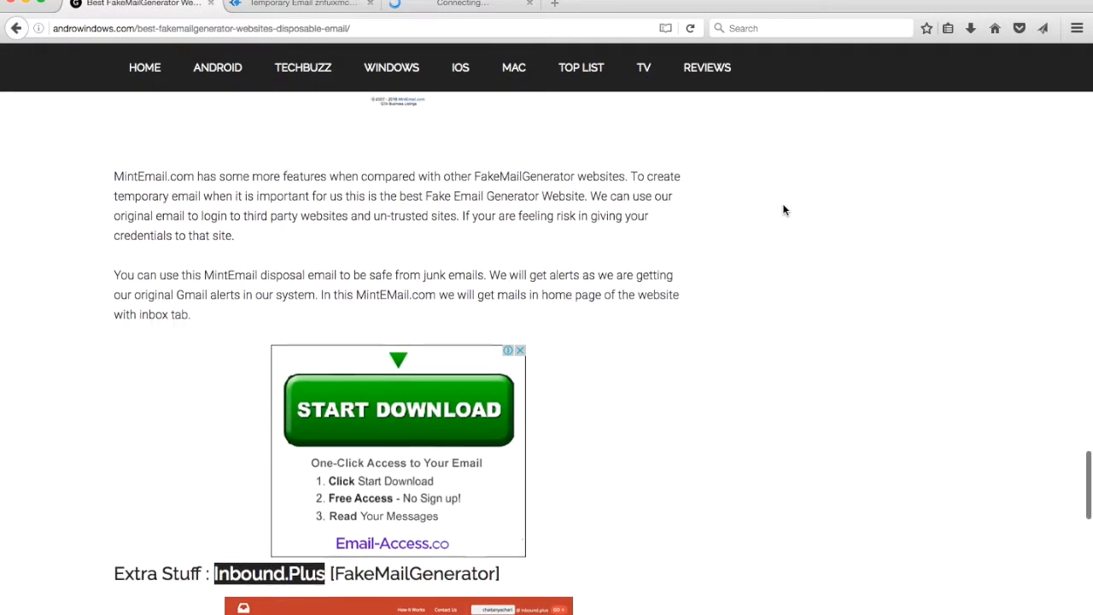
scroll(up, 3)
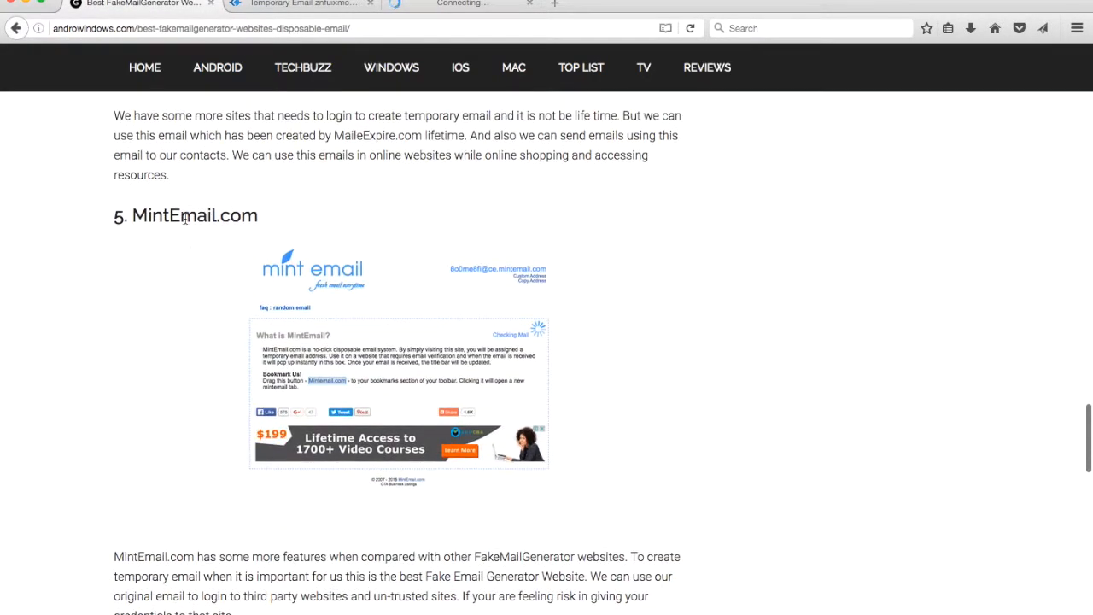
scroll(up, 3)
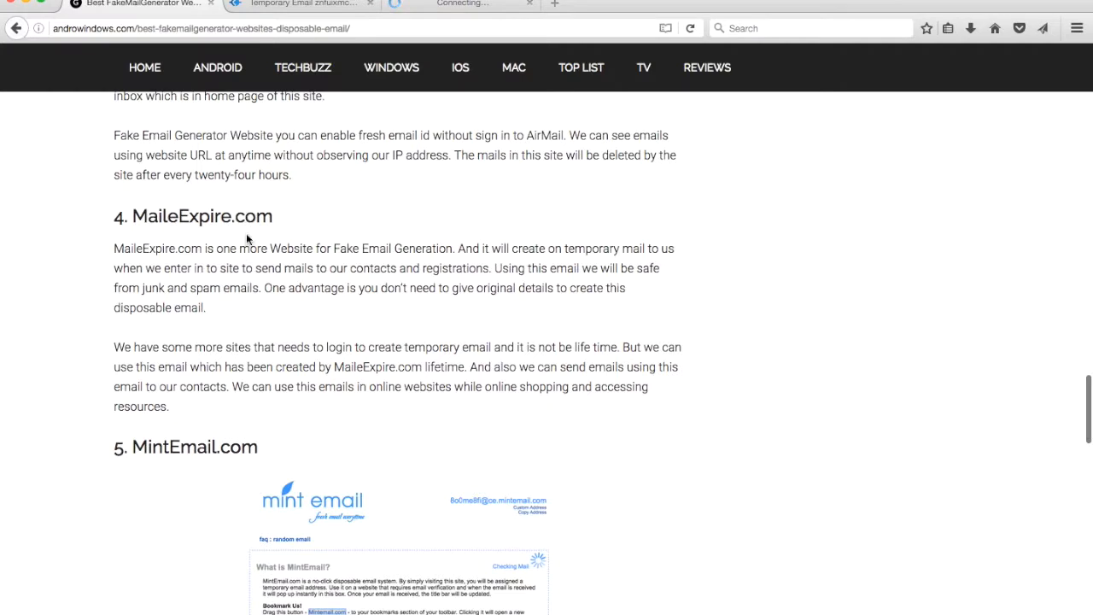
double_click(195, 447)
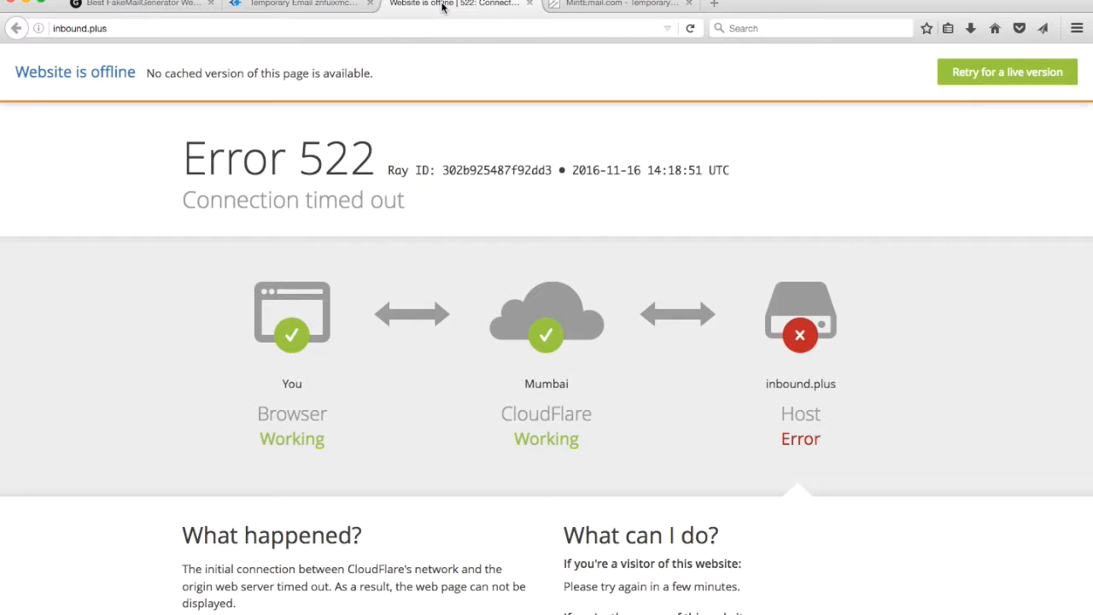
mouse_move(530, 3)
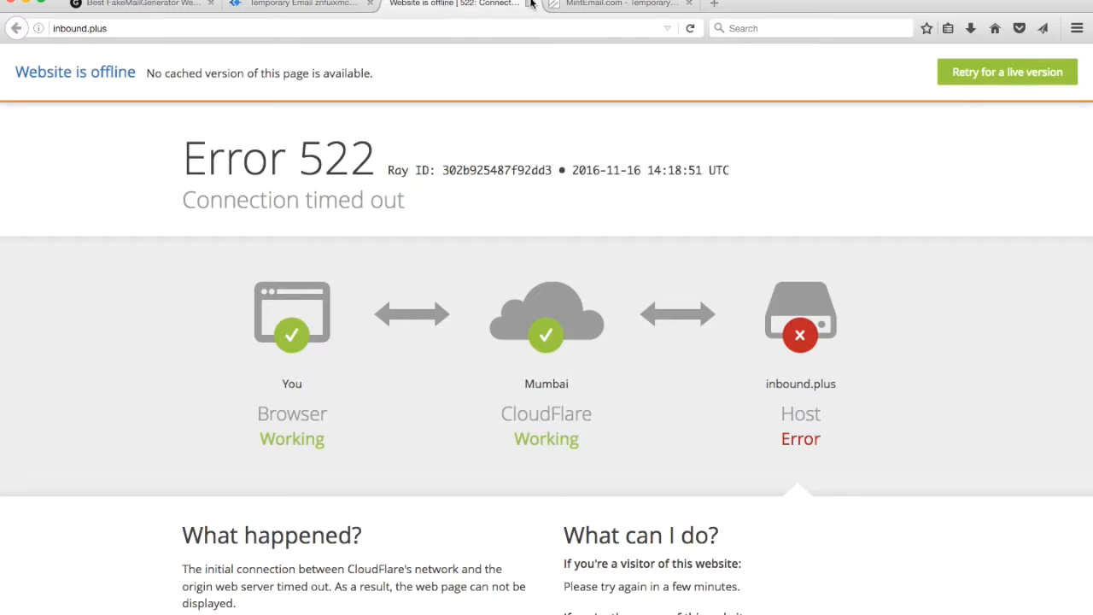
click(615, 3)
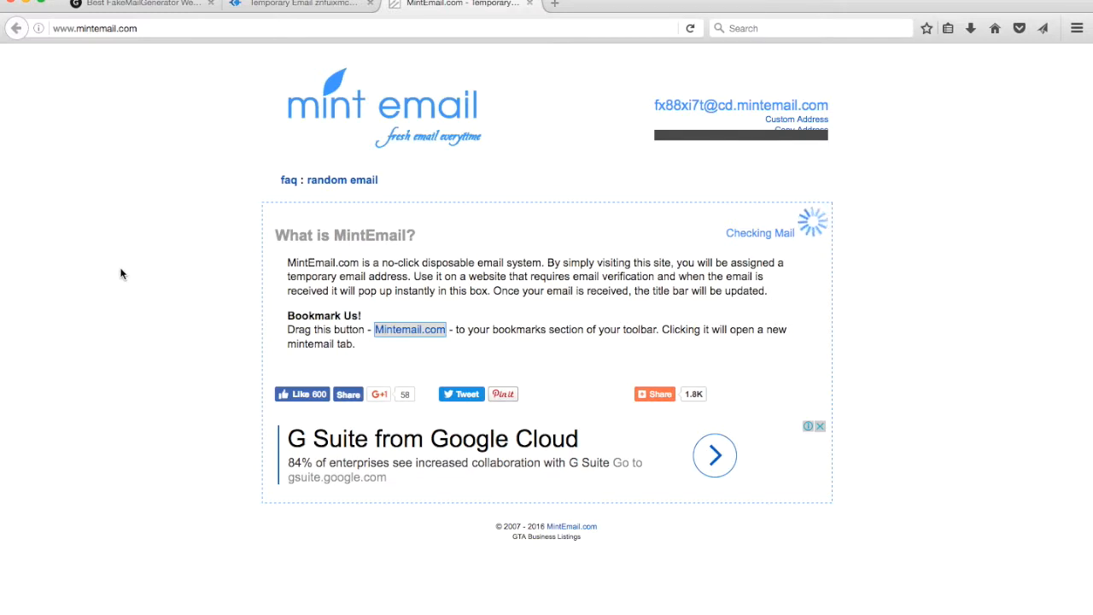
mouse_move(547, 294)
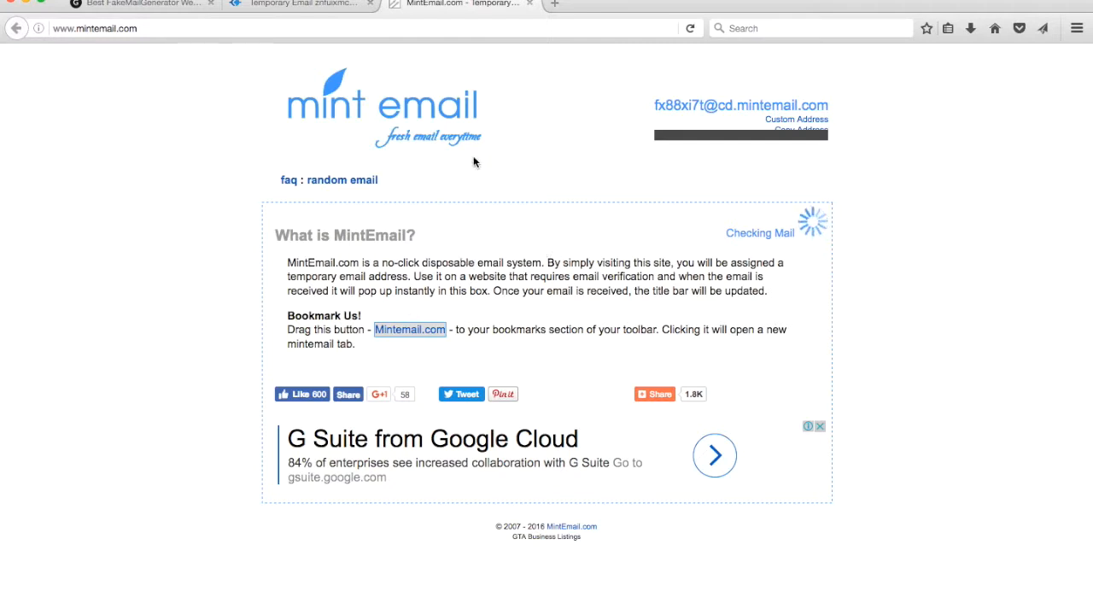
- Return to the article and scroll up to section 3, AirMail
click(140, 4)
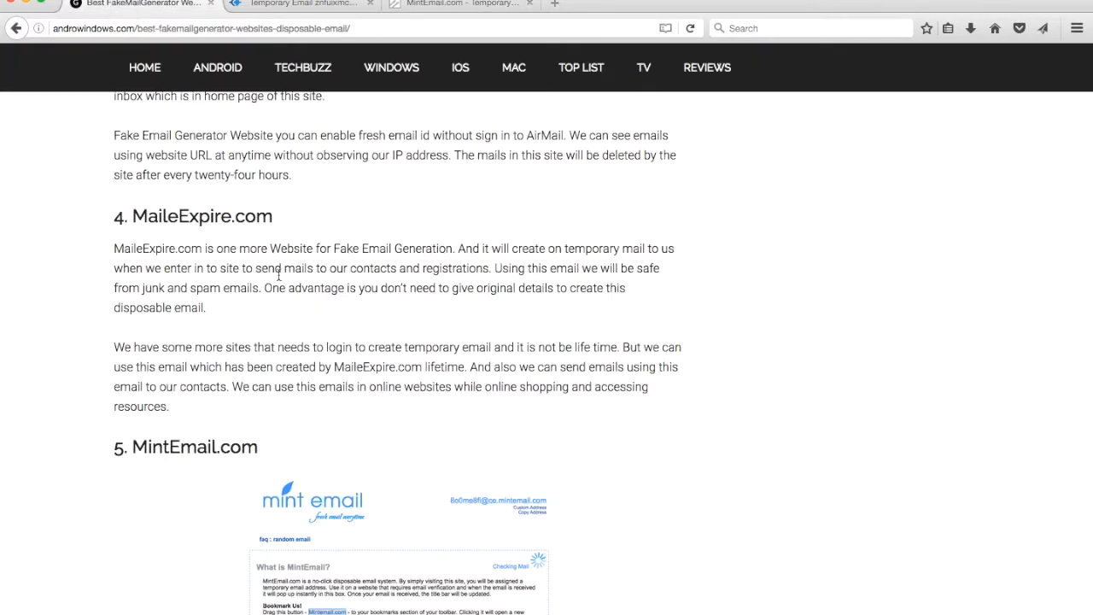
scroll(up, 3)
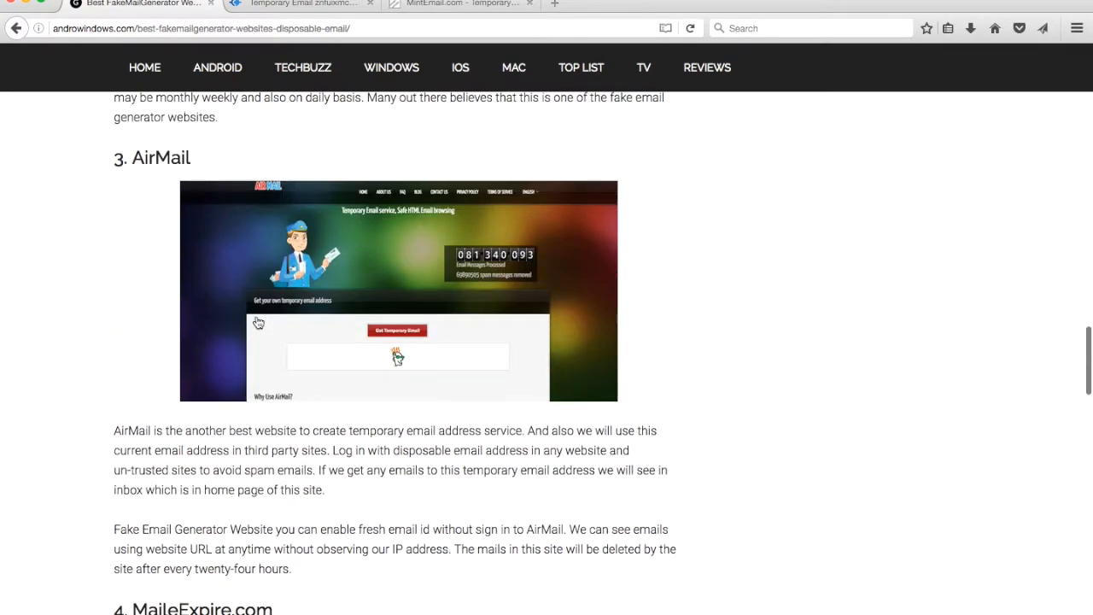
scroll(up, 3)
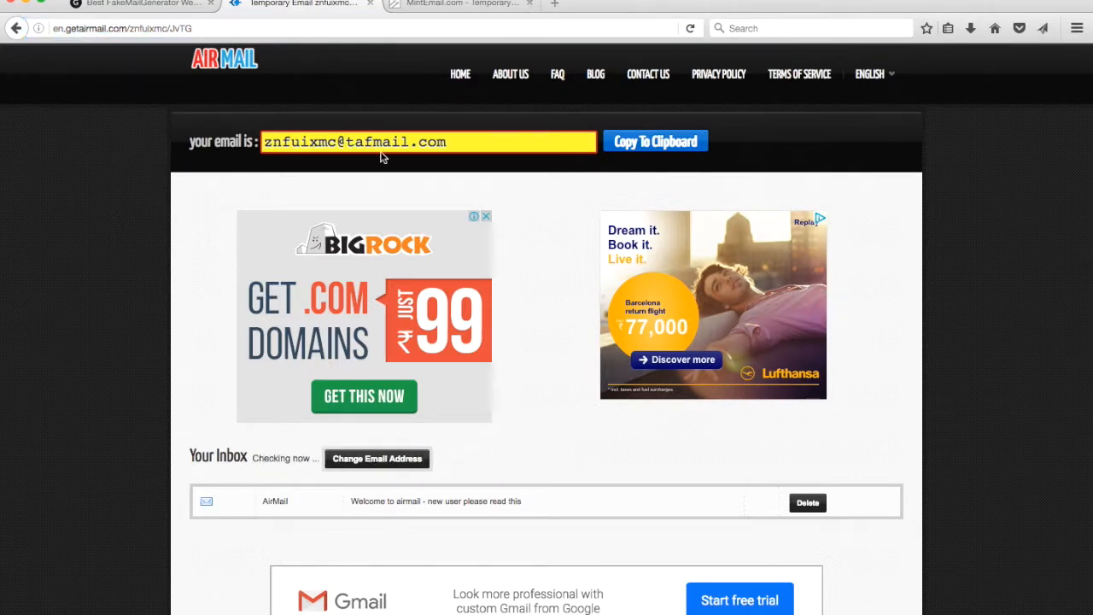
mouse_move(465, 146)
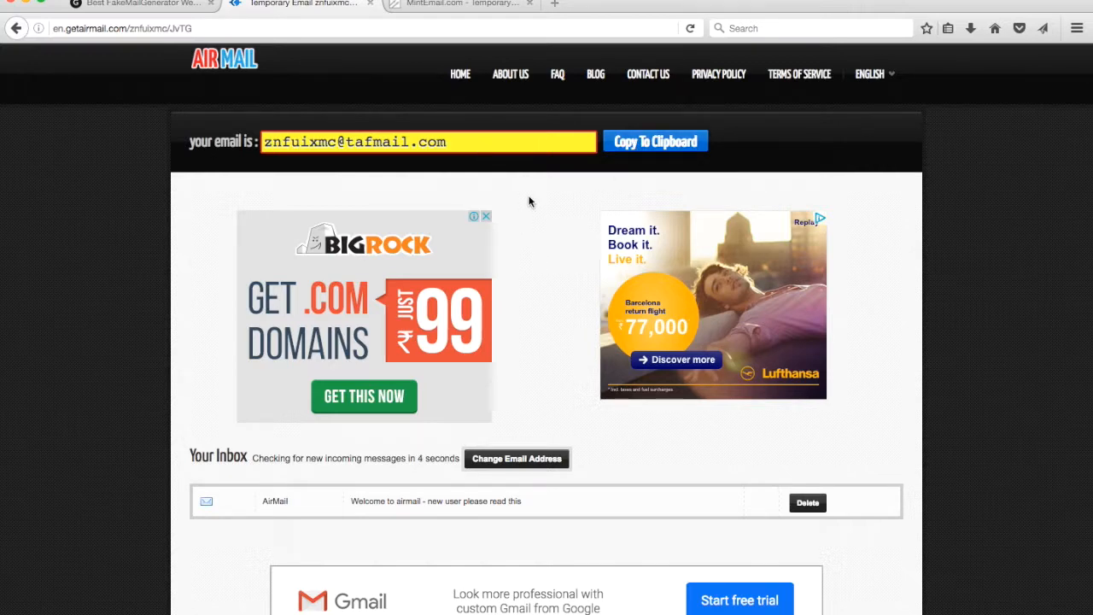
scroll(down, 3)
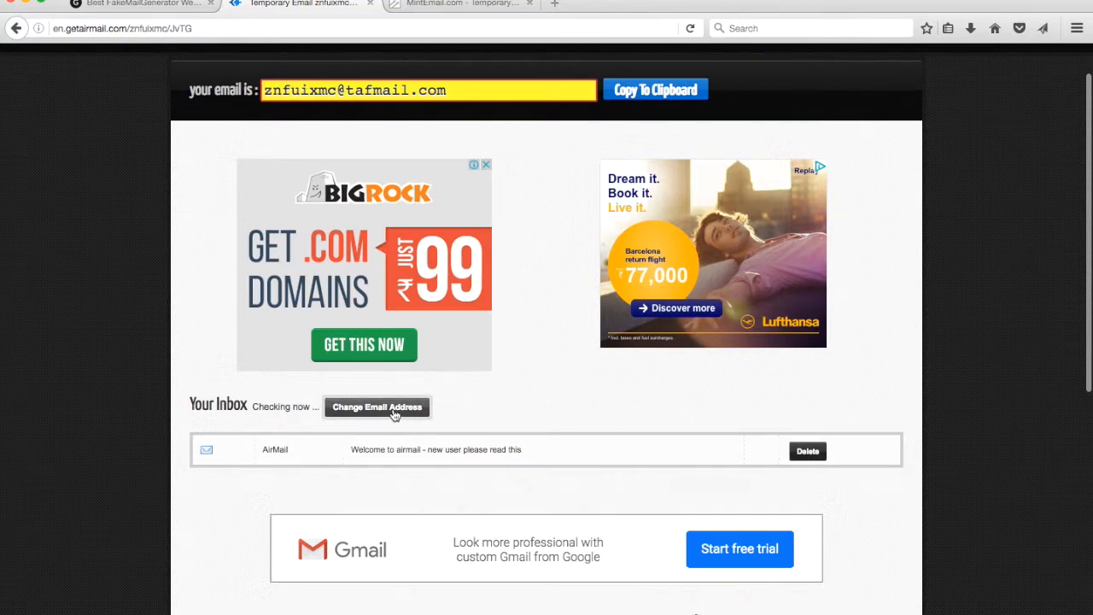
scroll(down, 3)
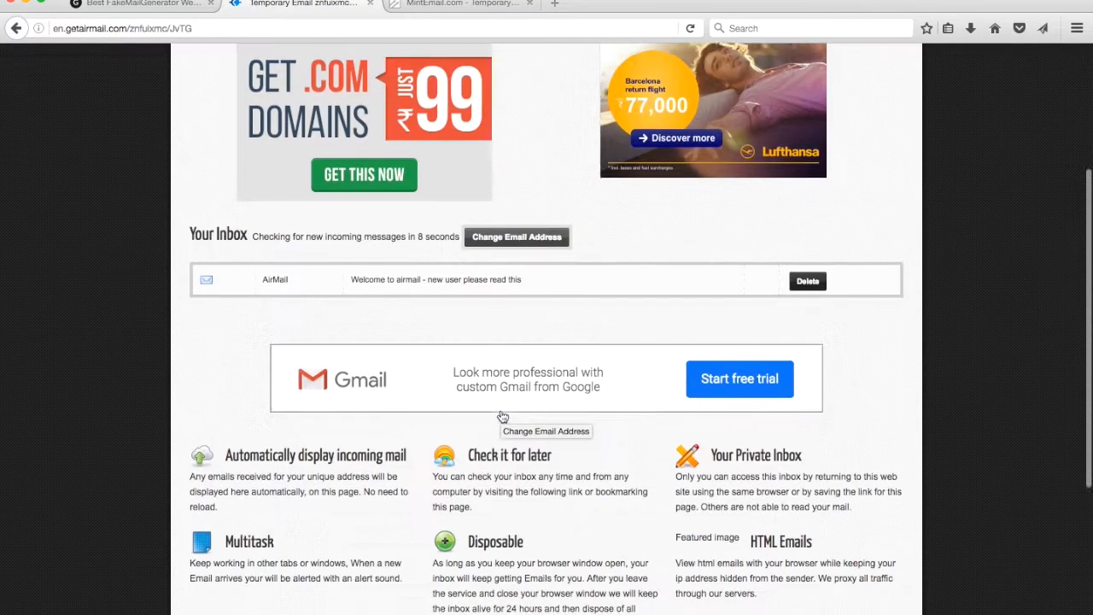
scroll(up, 3)
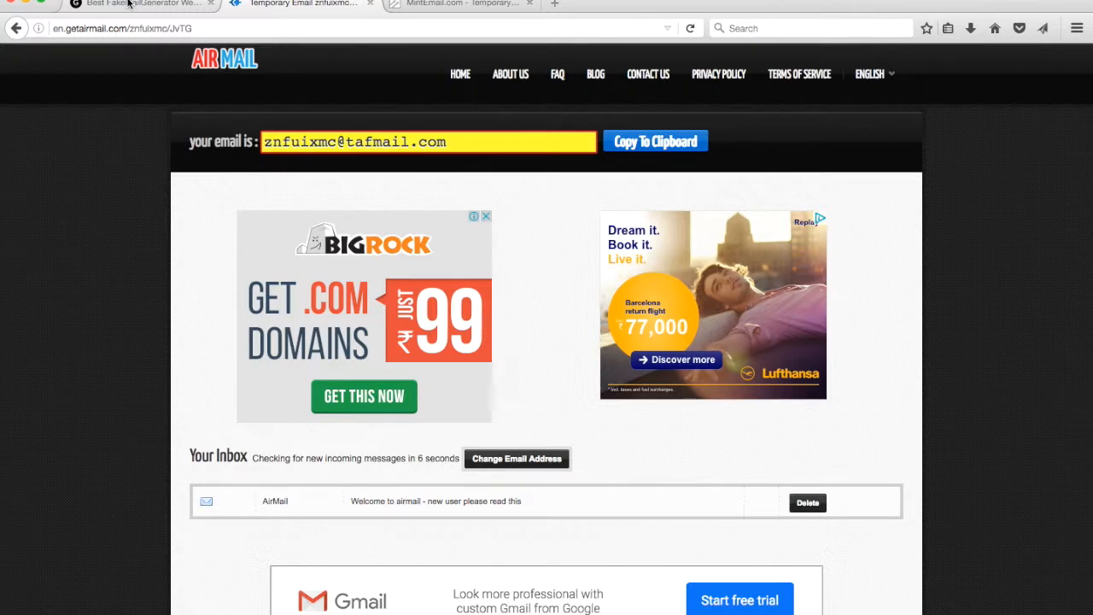
click(140, 3)
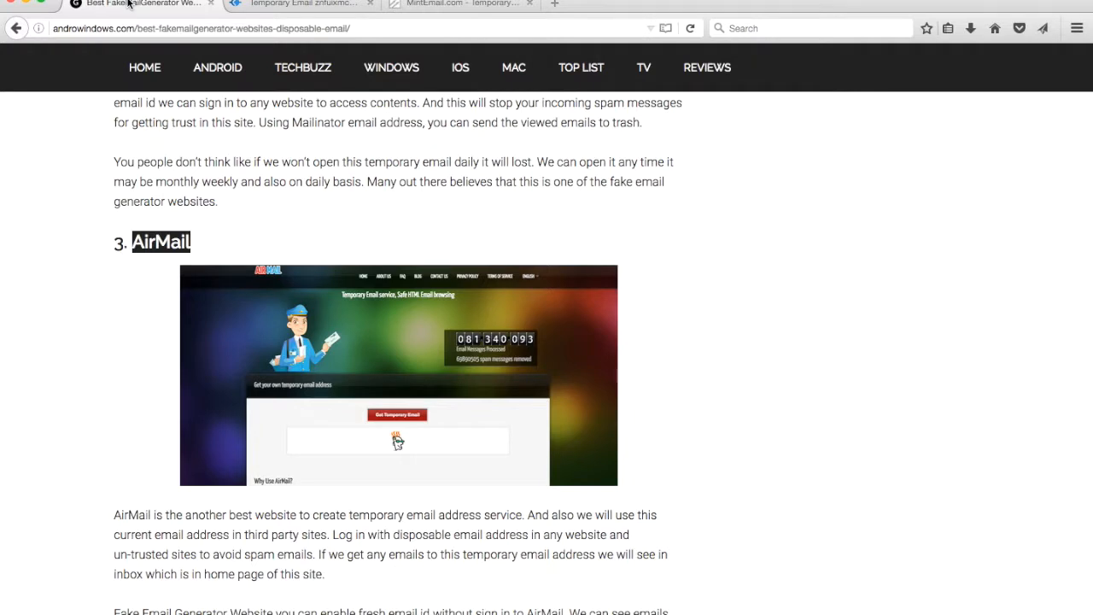
mouse_move(382, 200)
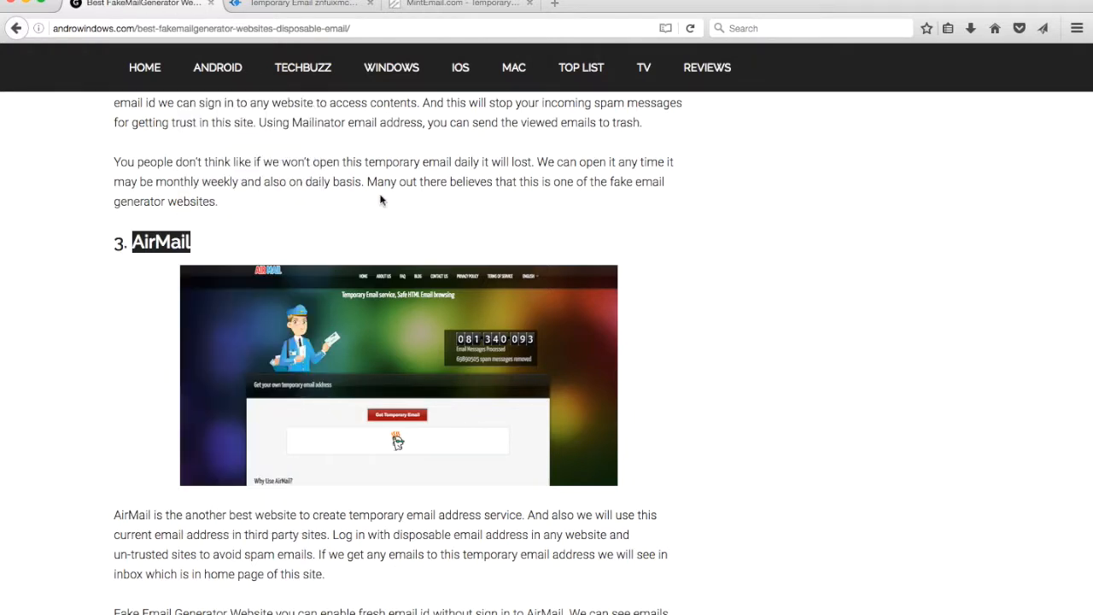
scroll(down, 3)
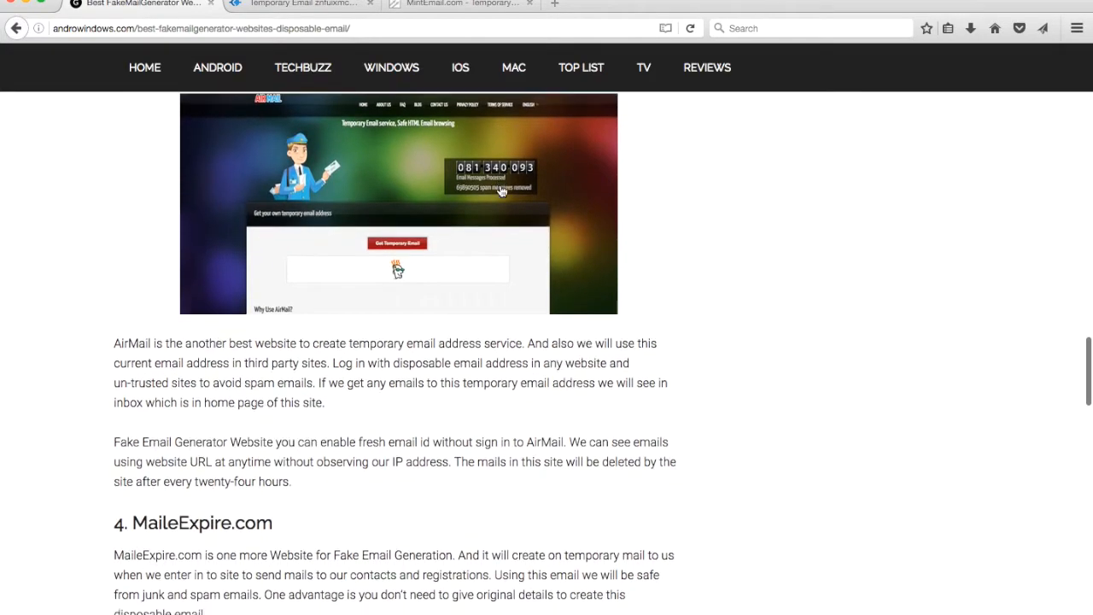